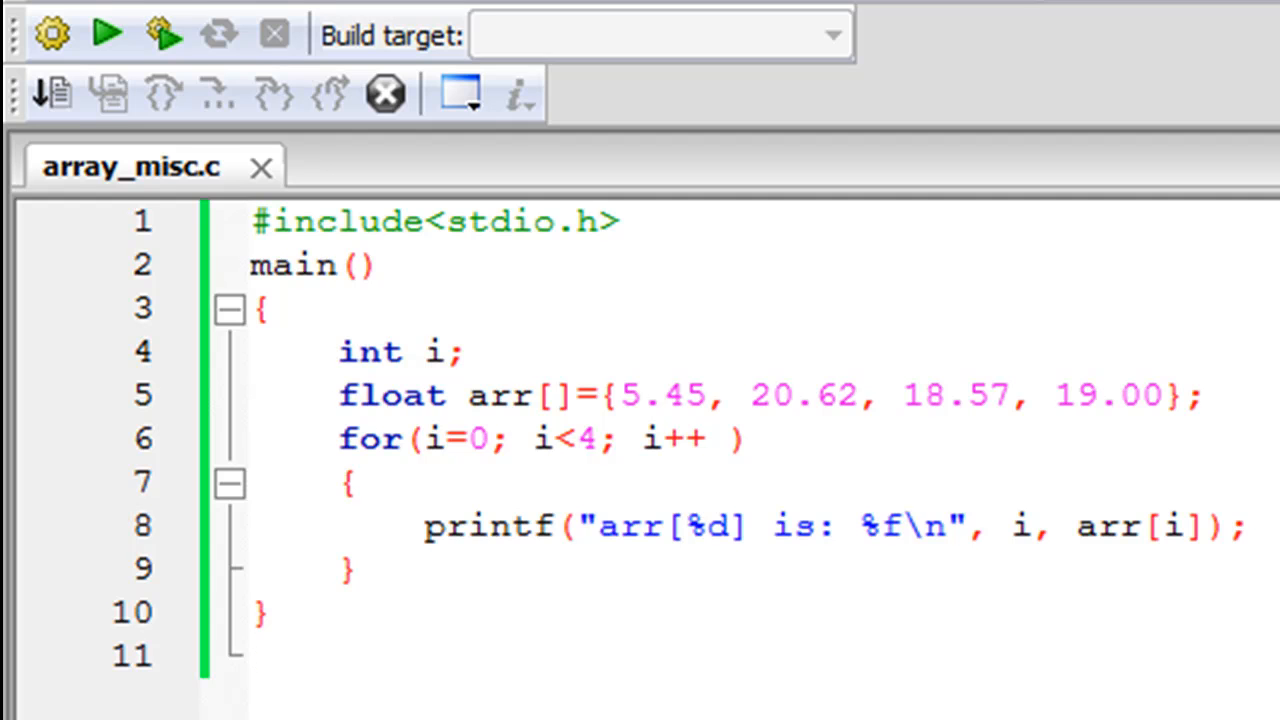
pyautogui.moveTo(615, 413)
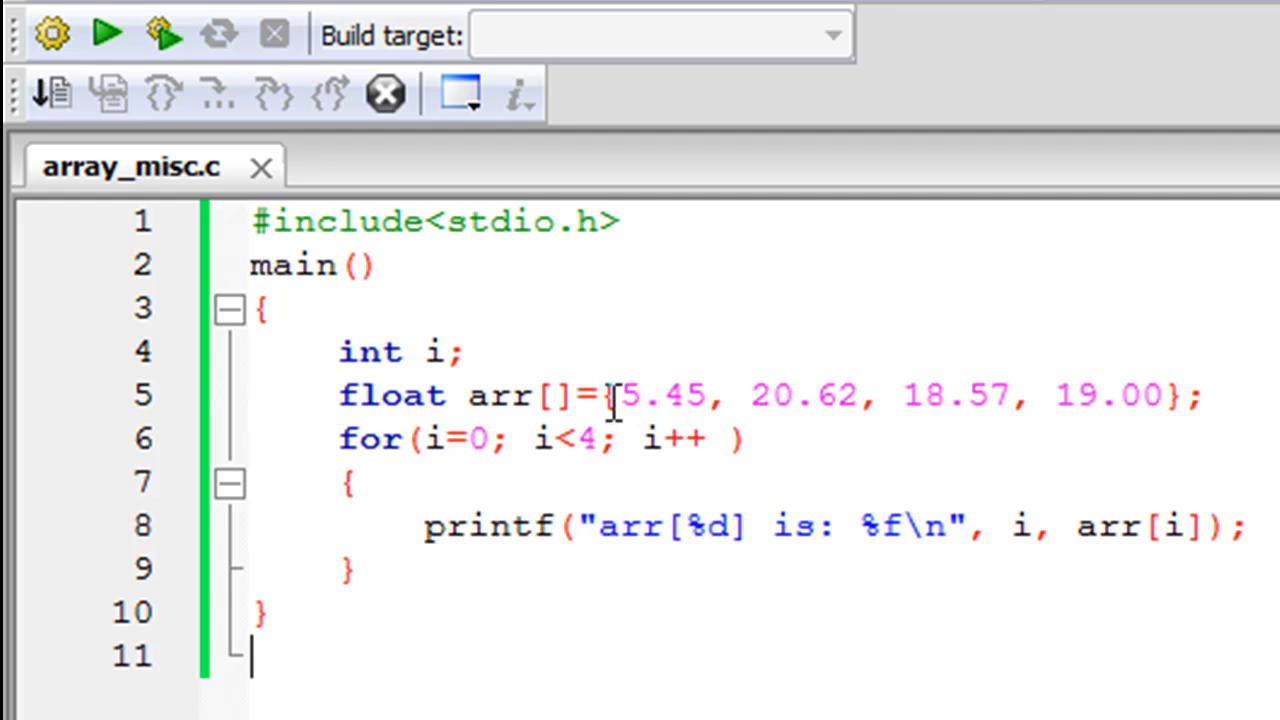
pyautogui.moveTo(545, 395)
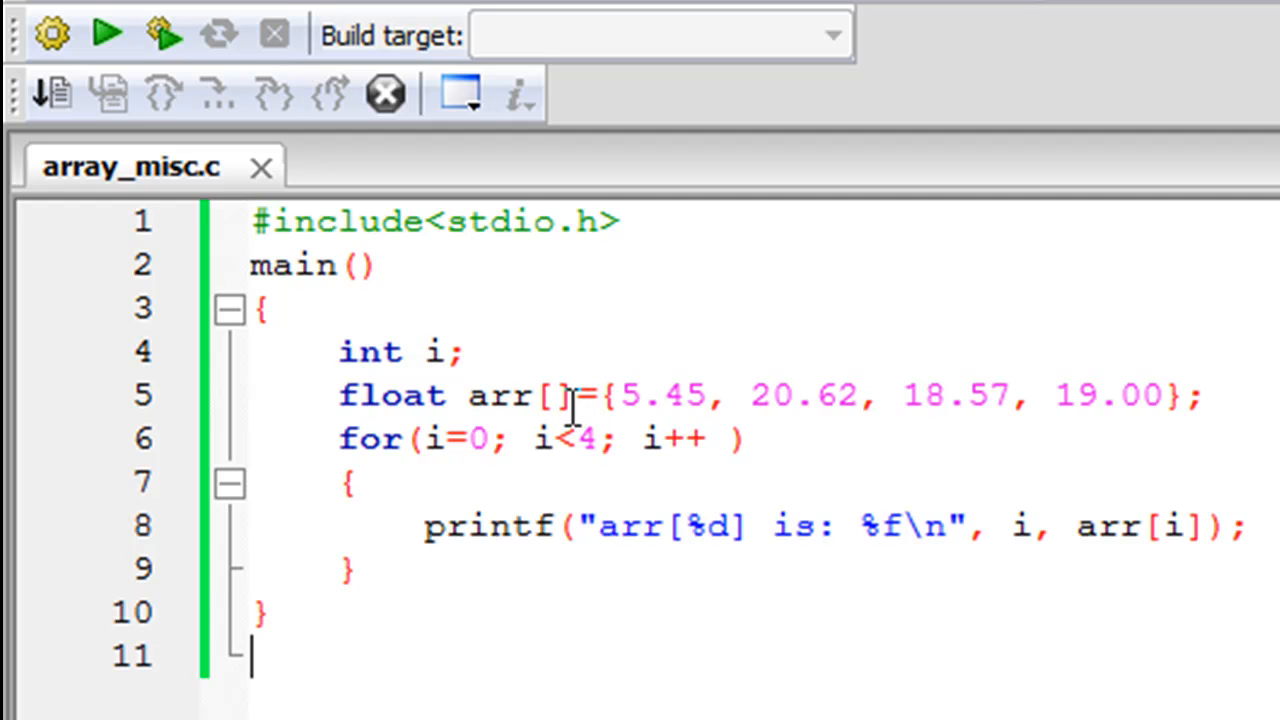
pyautogui.moveTo(398, 395)
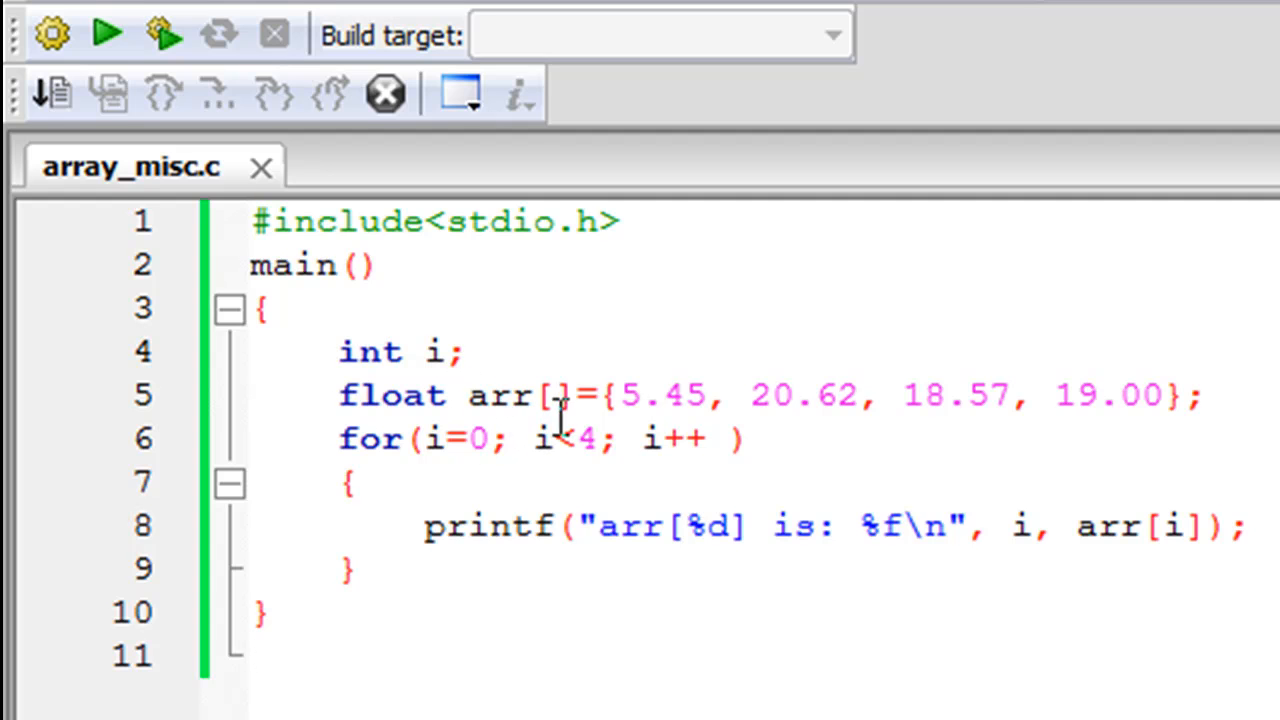
pyautogui.moveTo(520, 400)
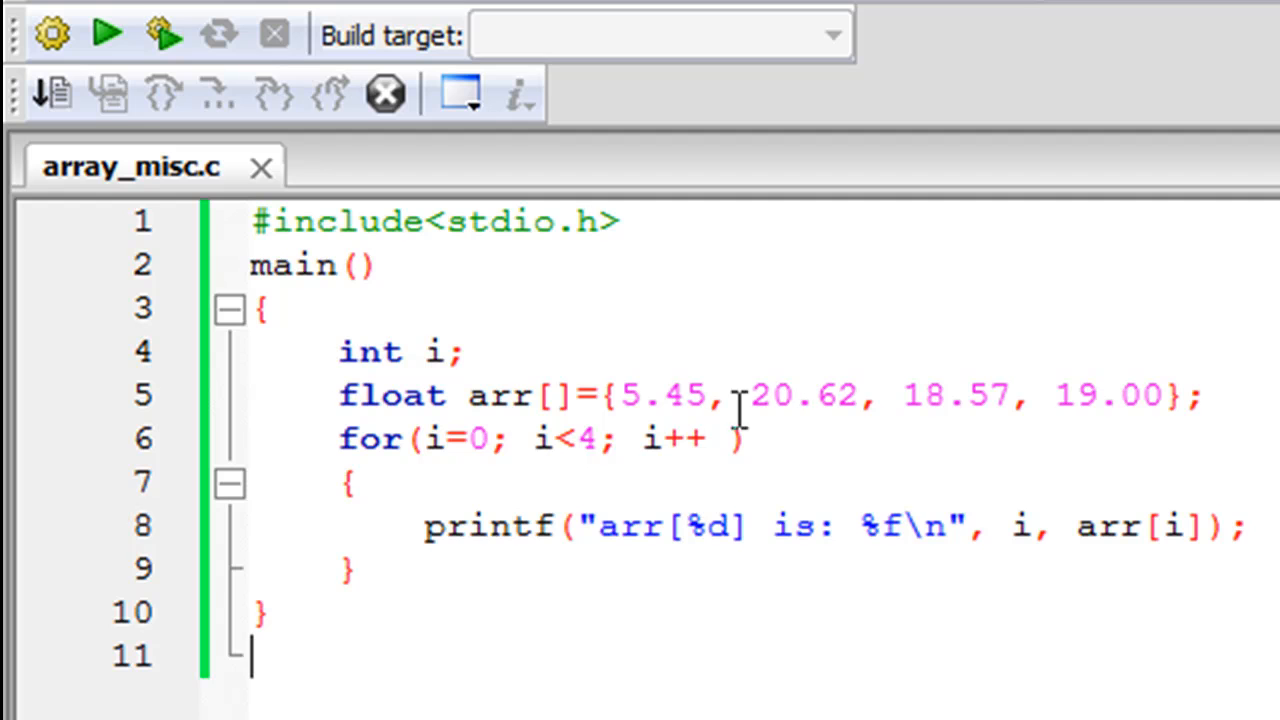
pyautogui.moveTo(800, 425)
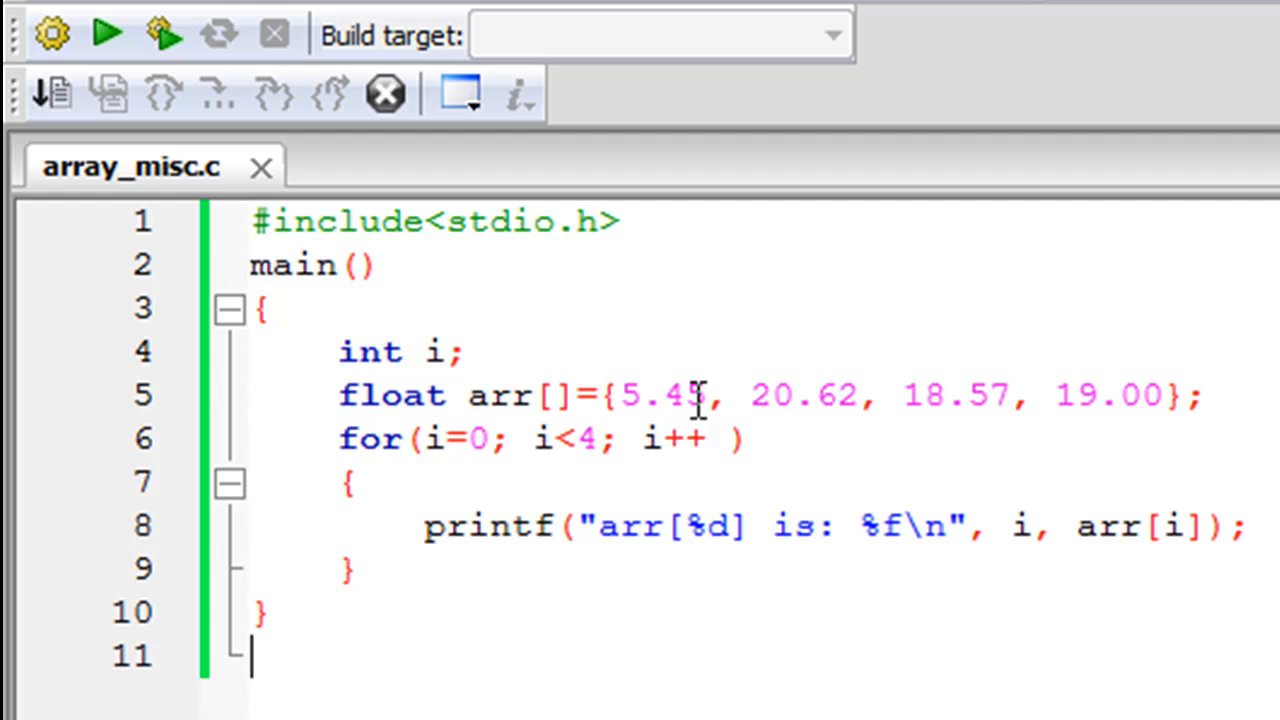
pyautogui.moveTo(865, 415)
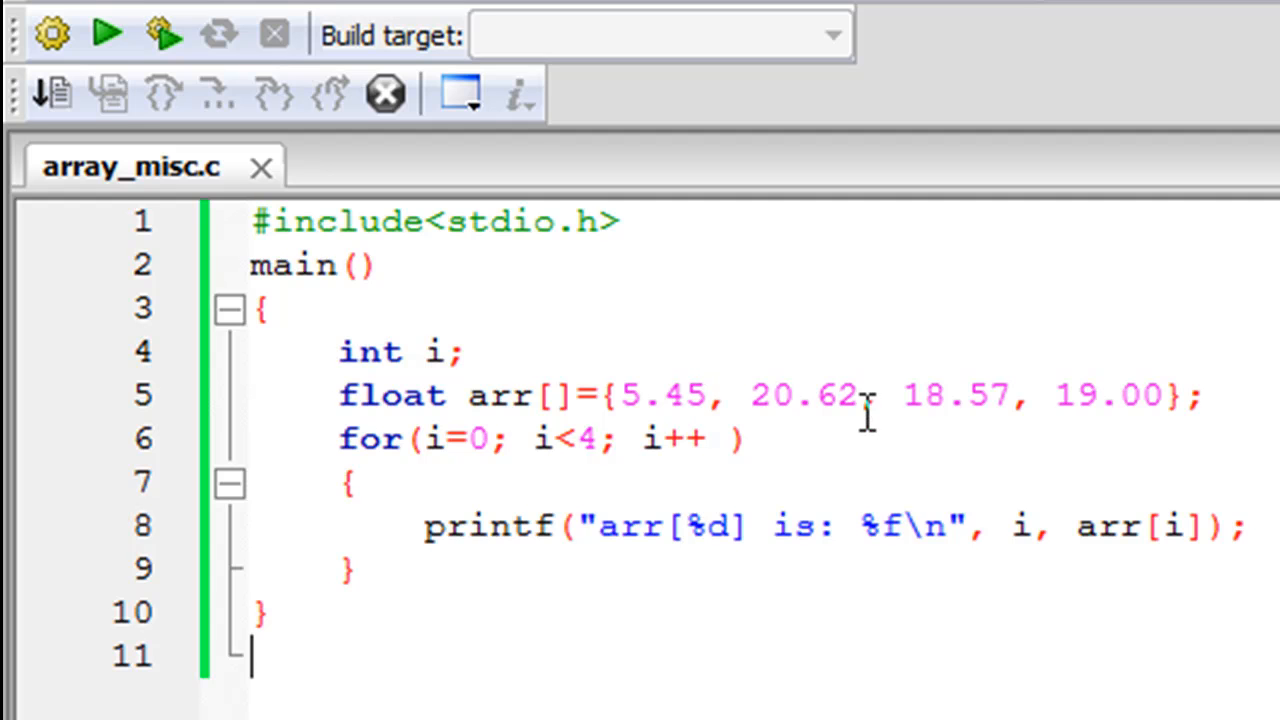
# Build and run array_misc.c so the console prints arr[0]–arr[3] as 5.45, 20.62, 18.57, 19.00
pyautogui.doubleClick(555, 395)
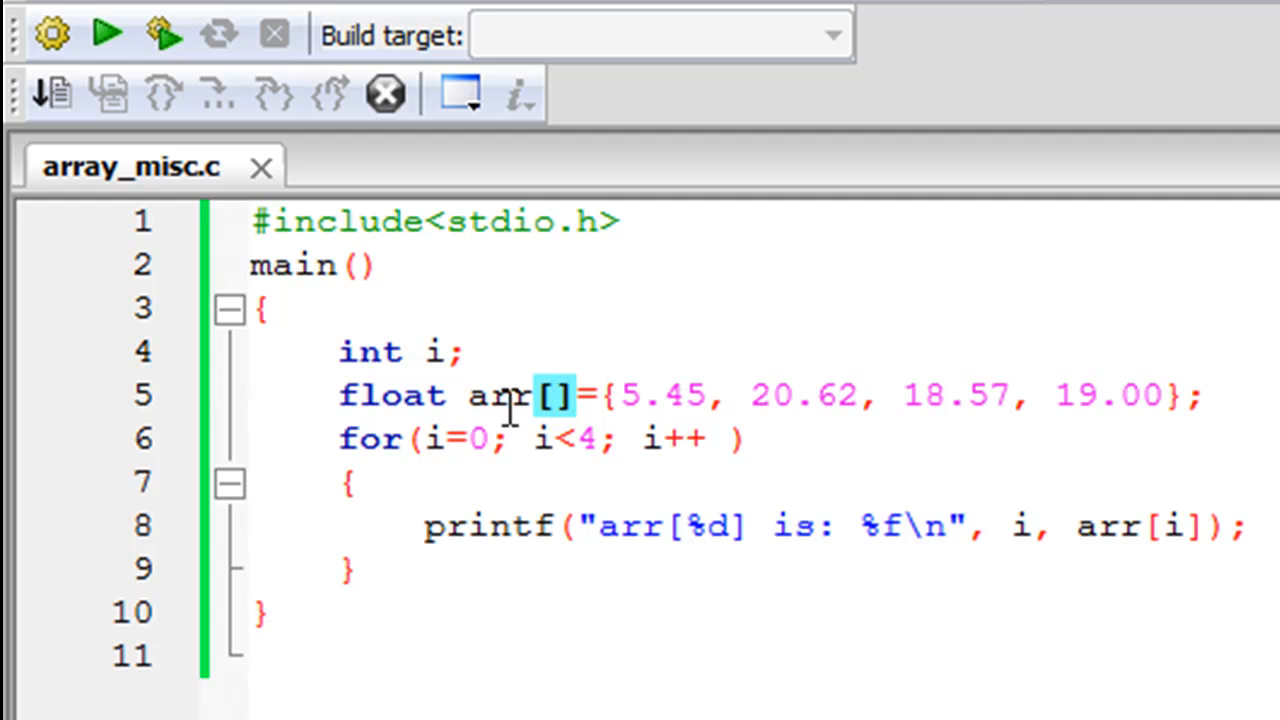
pyautogui.moveTo(700, 410)
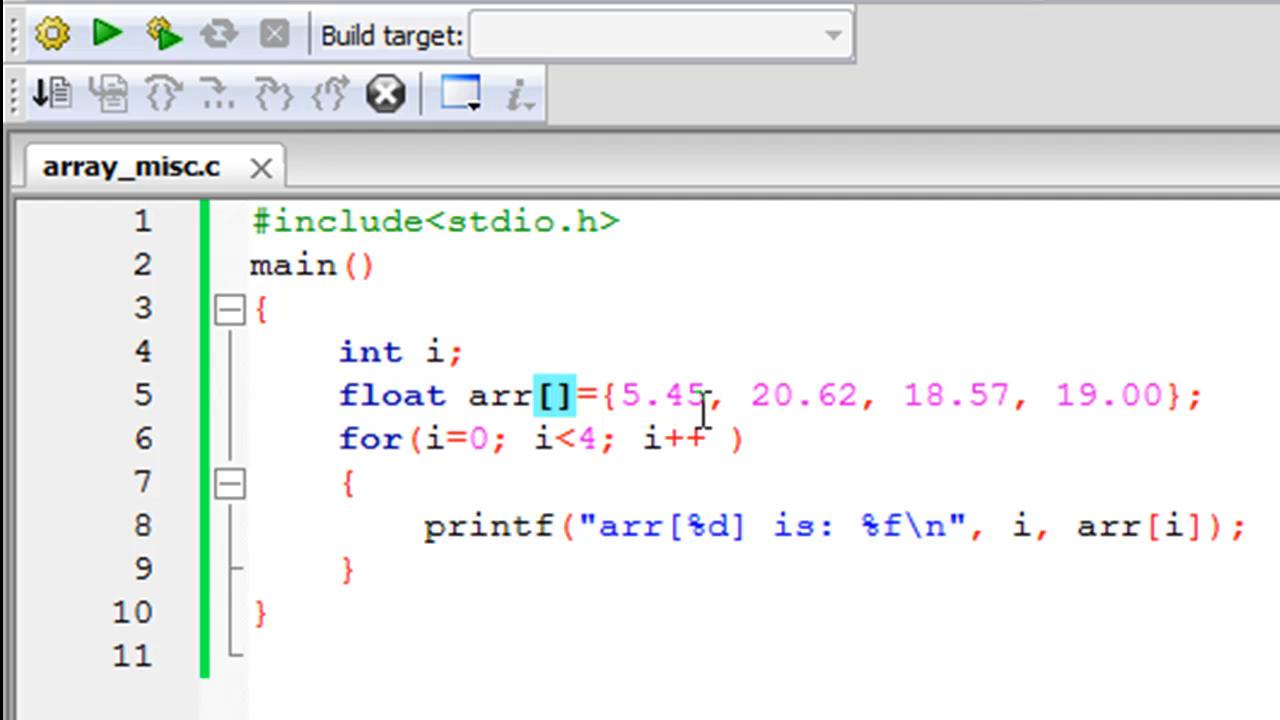
pyautogui.click(705, 395)
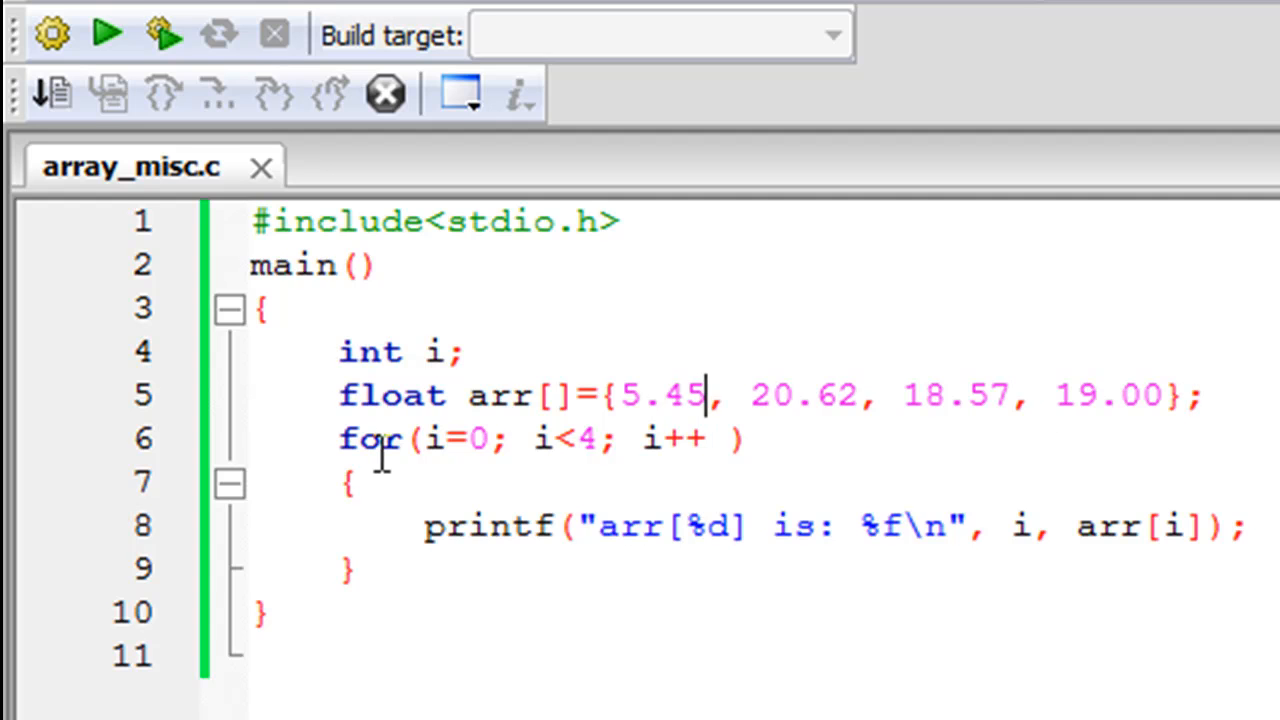
pyautogui.moveTo(410, 450)
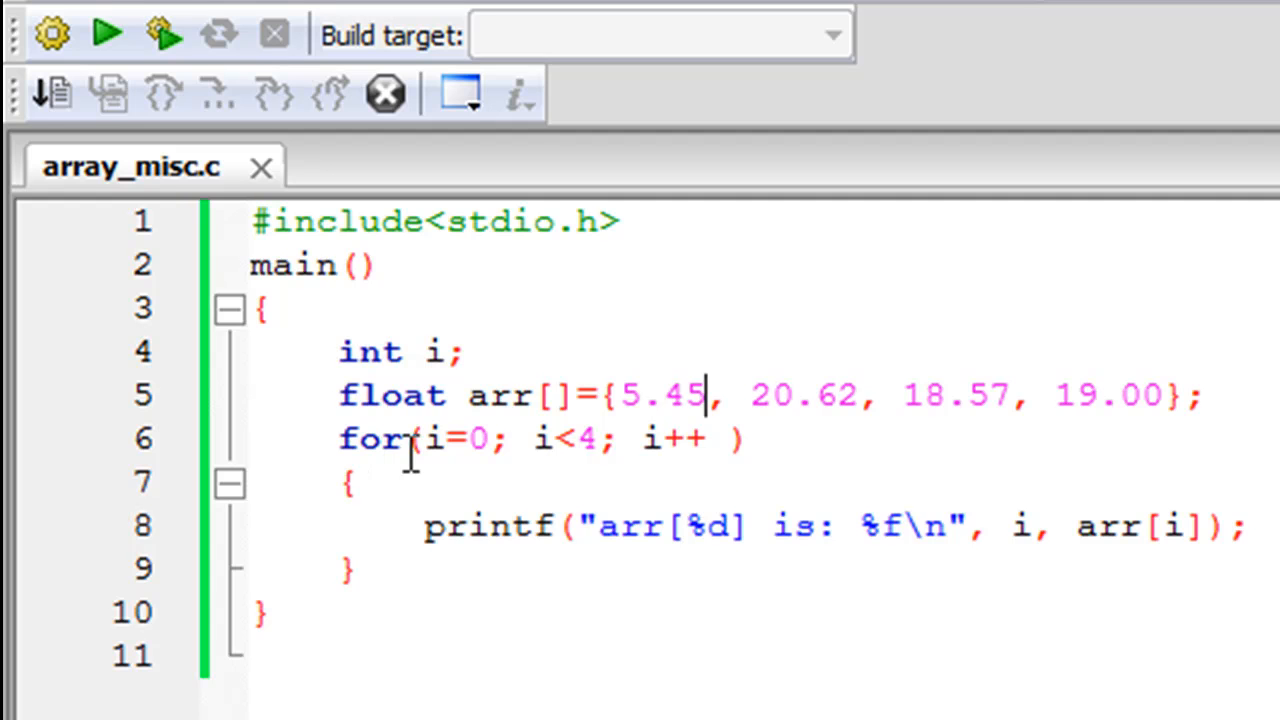
pyautogui.moveTo(480, 450)
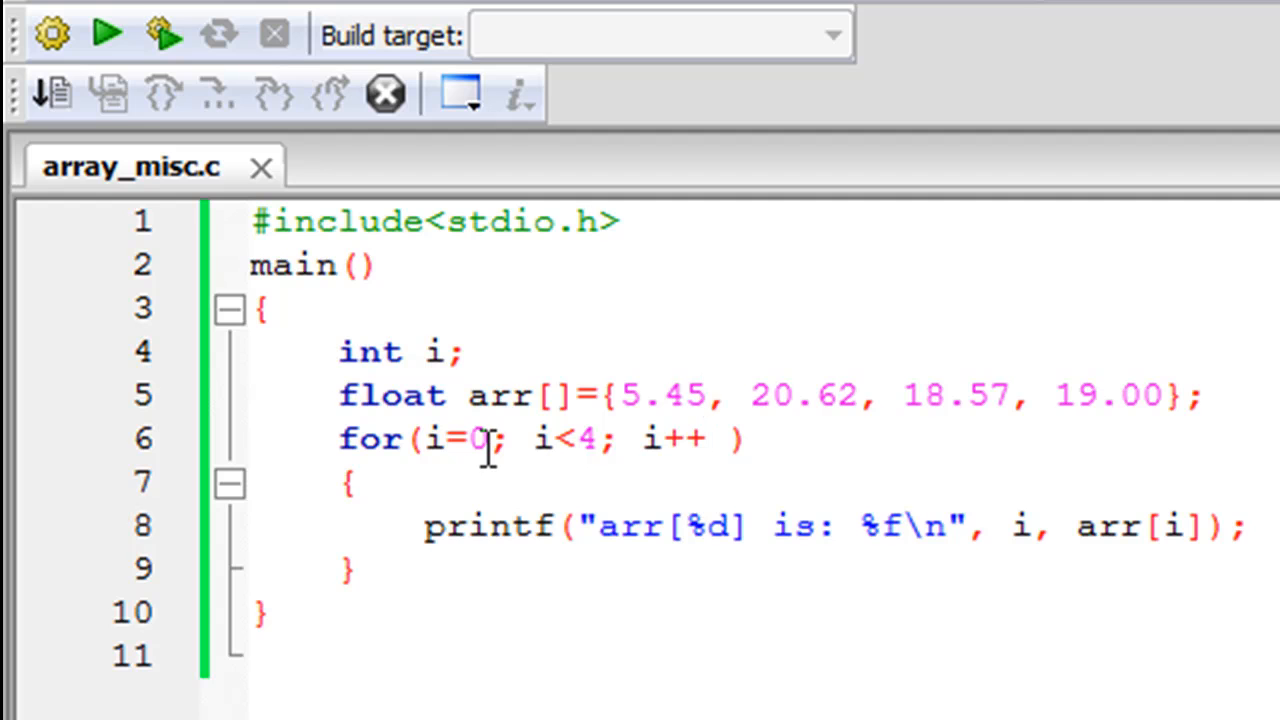
pyautogui.moveTo(672, 378)
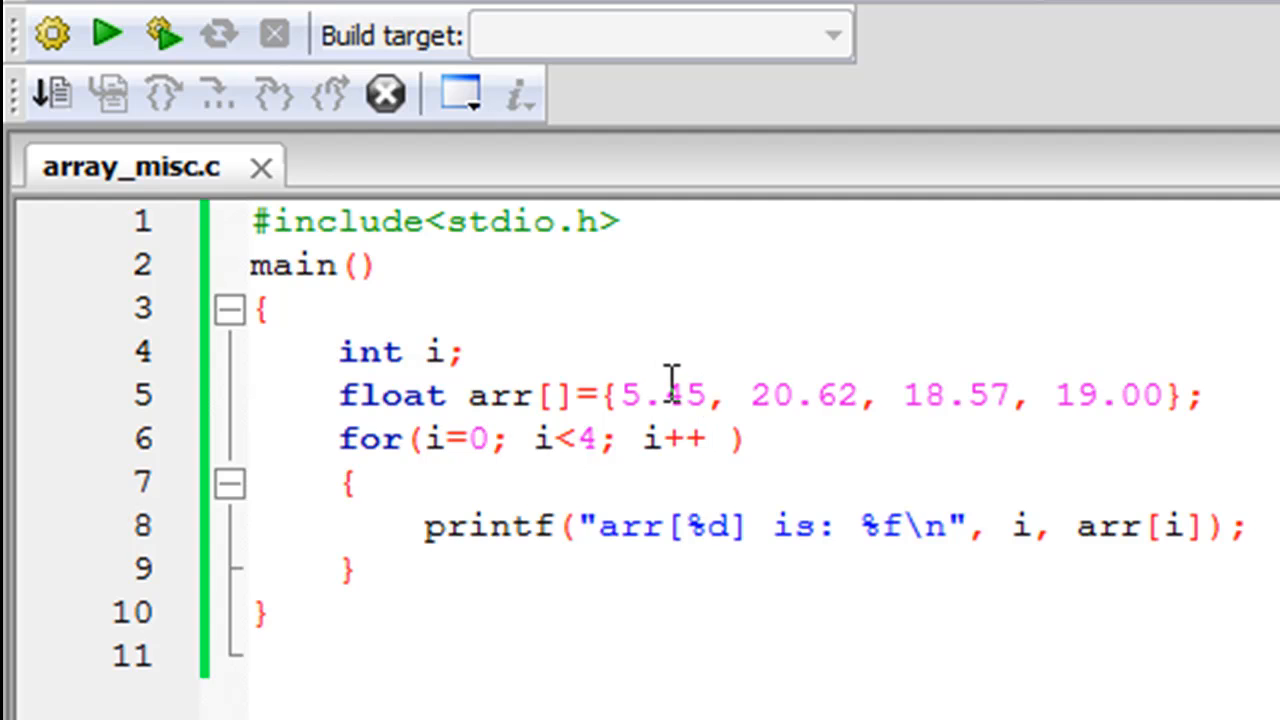
pyautogui.moveTo(603, 413)
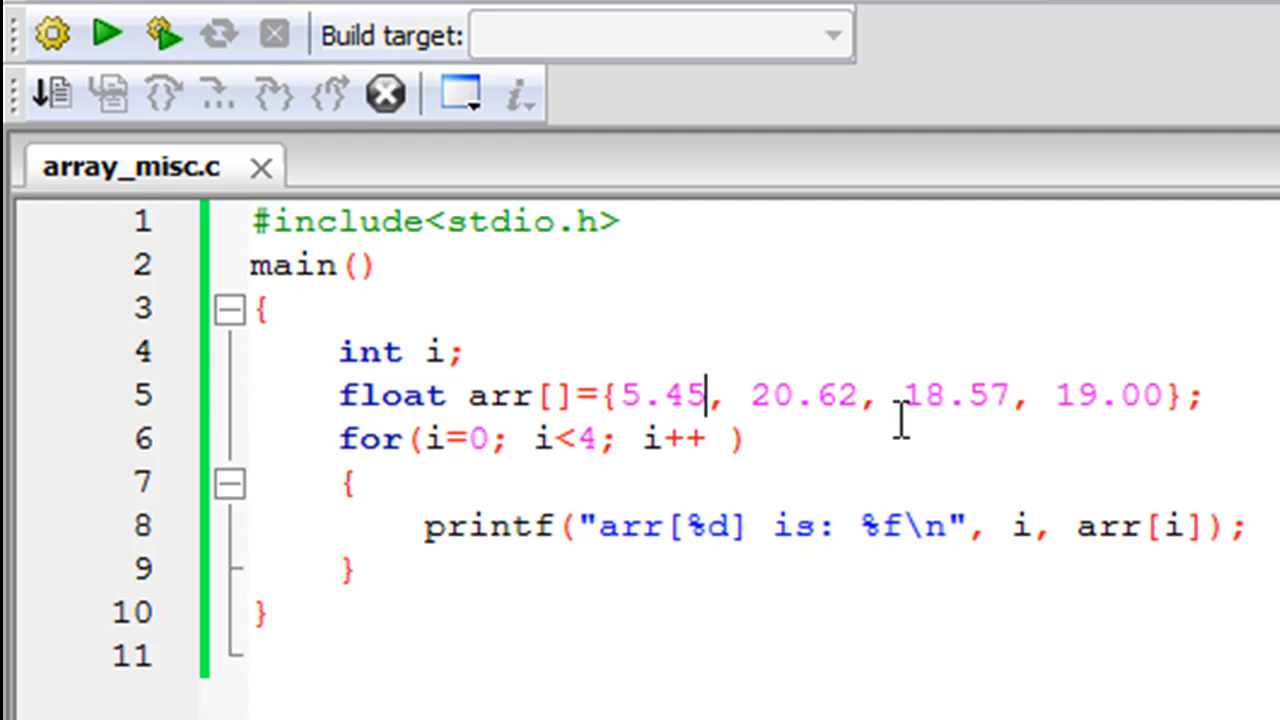
pyautogui.moveTo(765, 418)
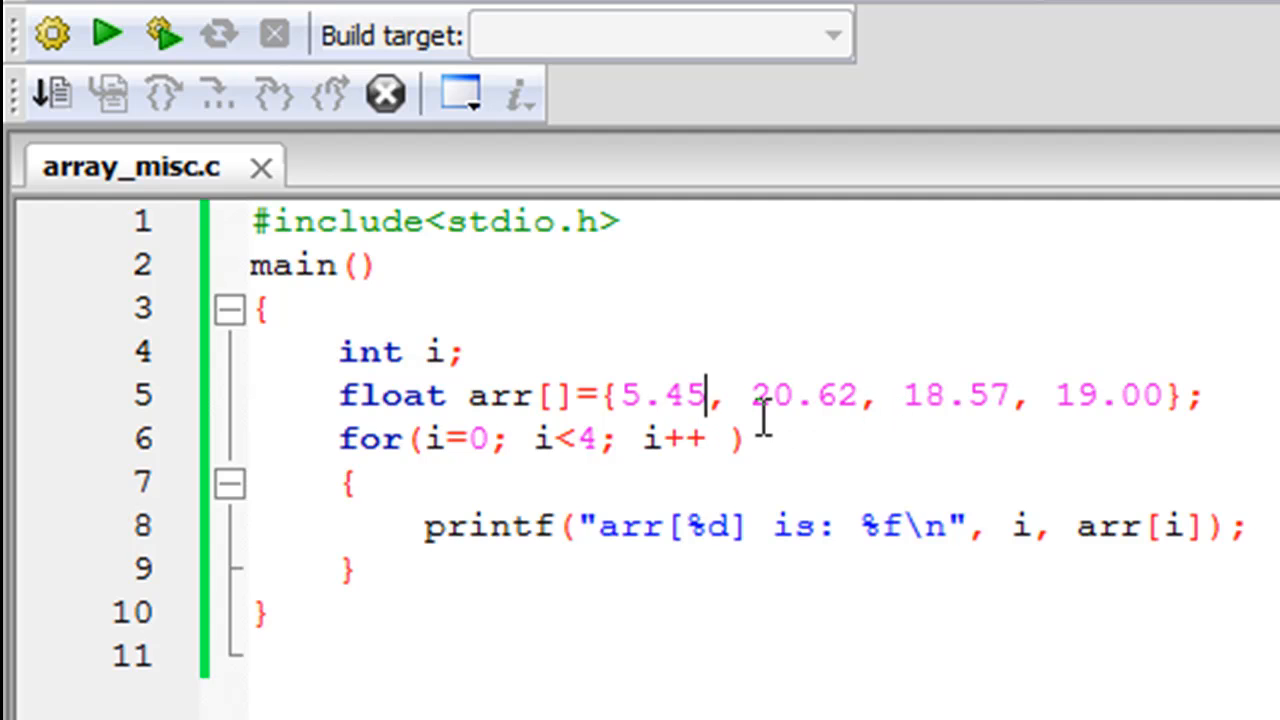
pyautogui.moveTo(632, 490)
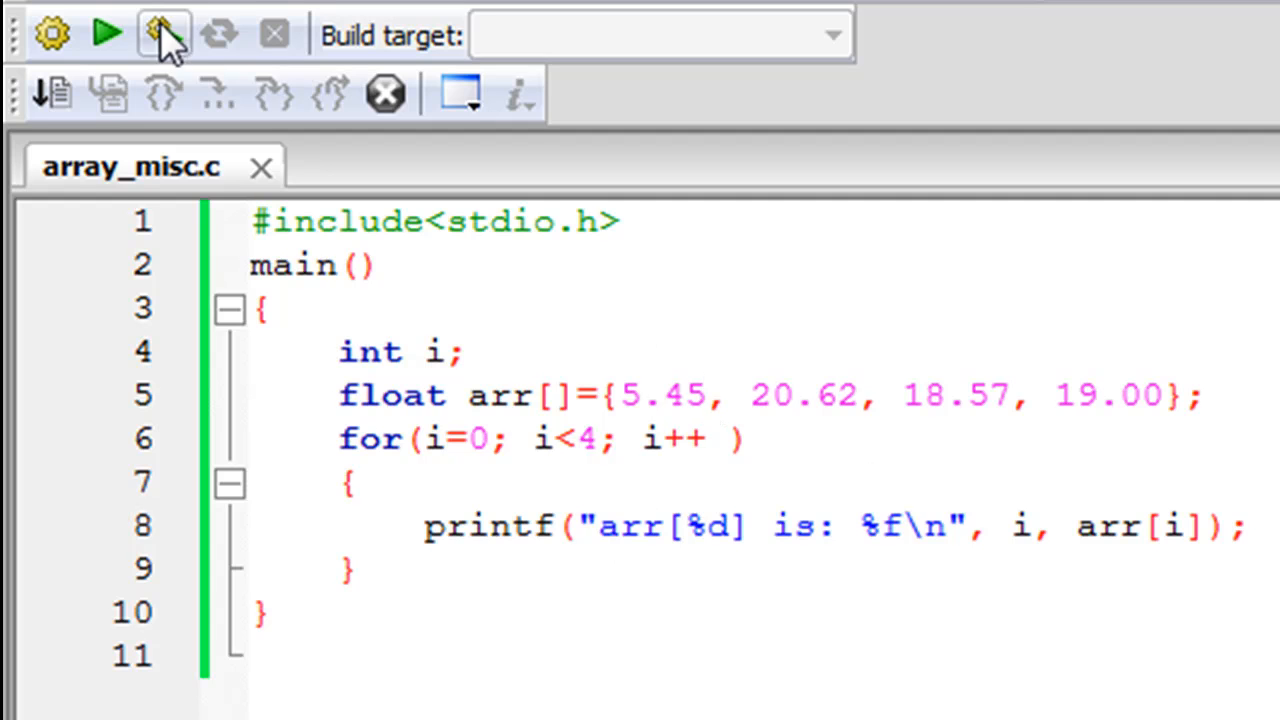
pyautogui.click(163, 34)
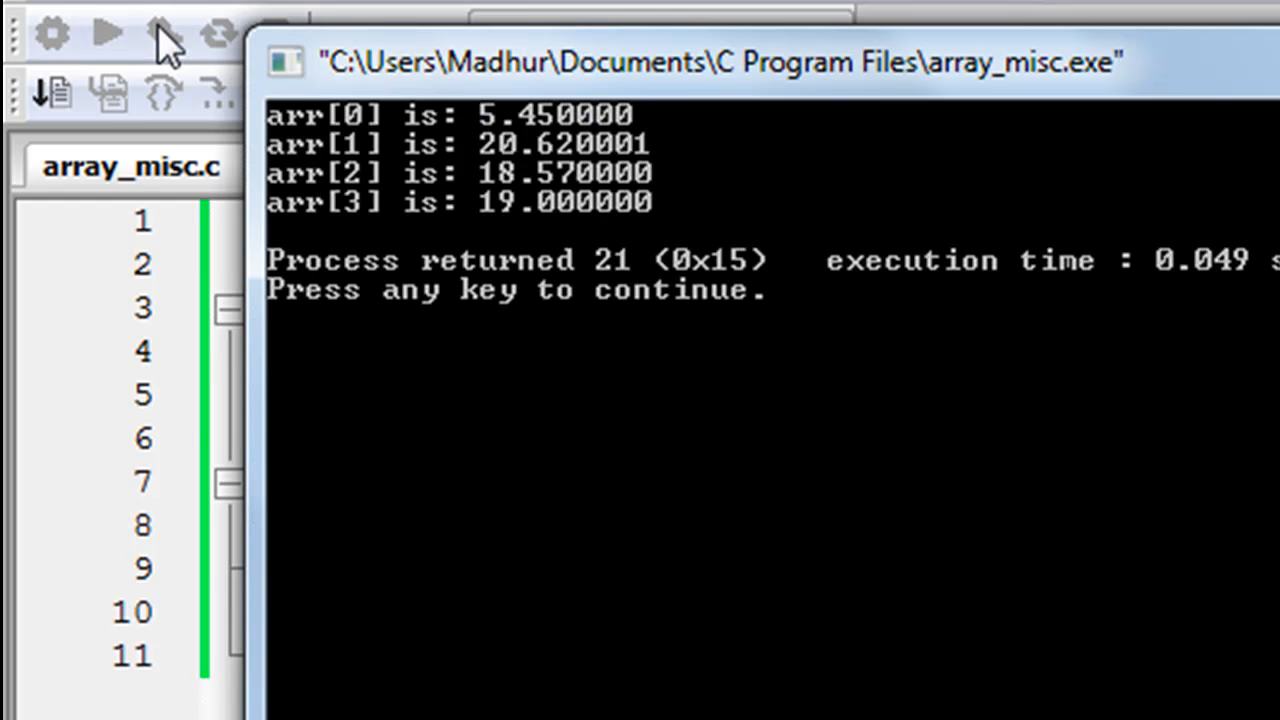
pyautogui.moveTo(325, 140)
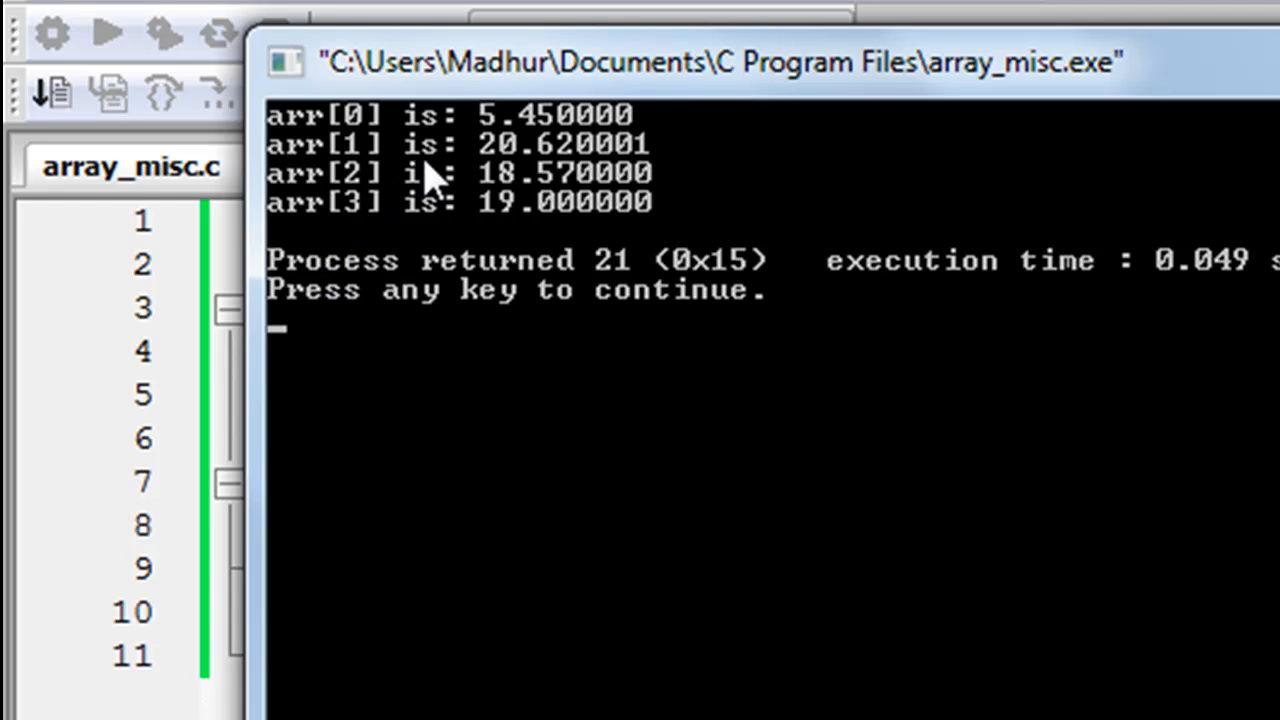
pyautogui.moveTo(548, 140)
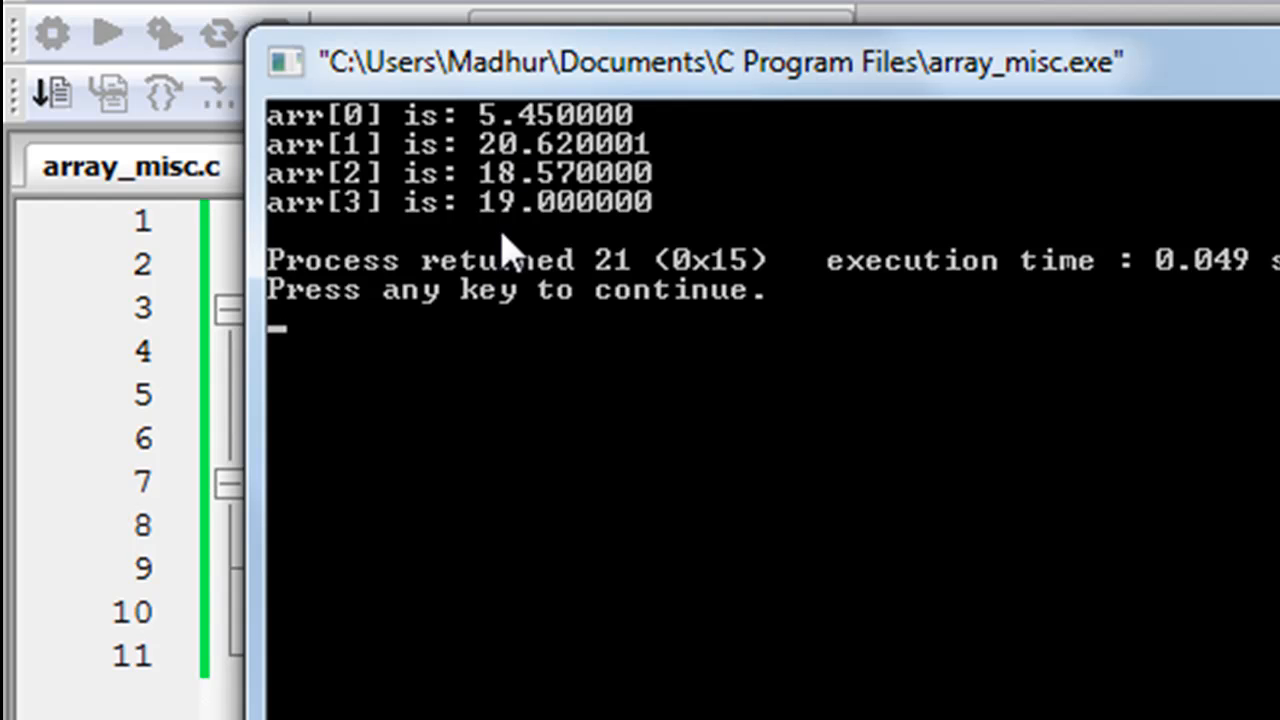
pyautogui.moveTo(570, 300)
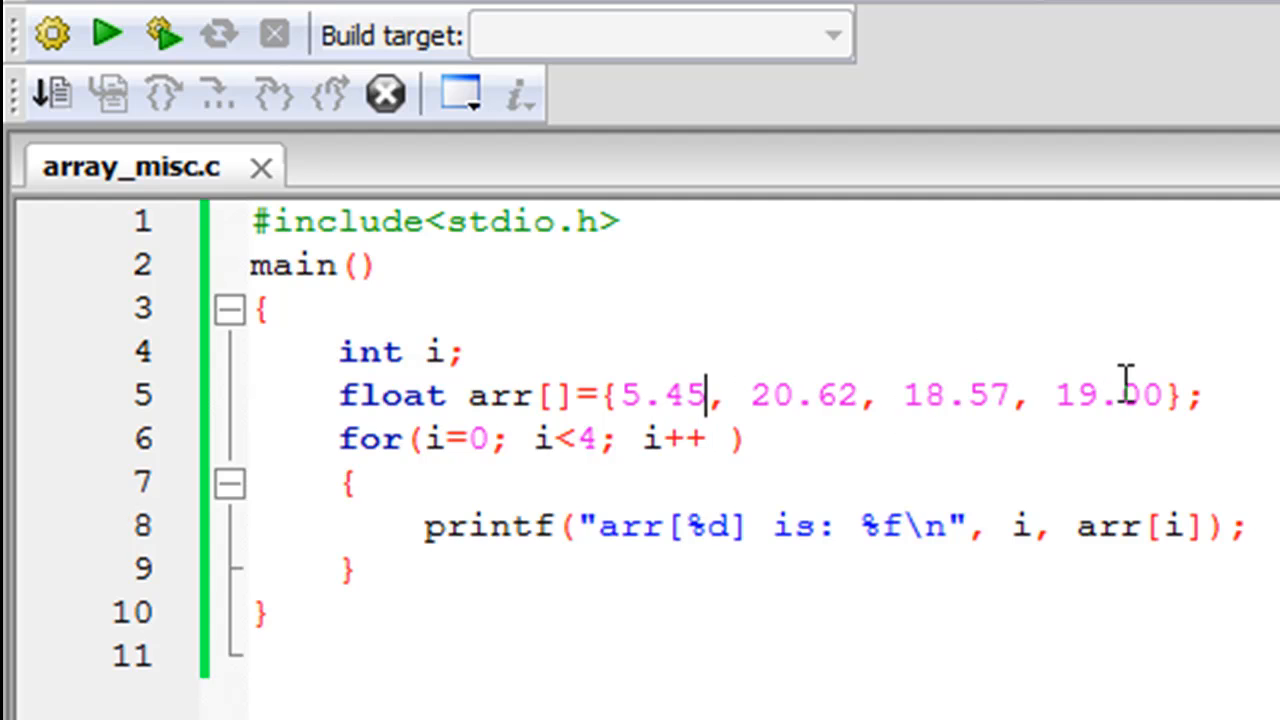
pyautogui.moveTo(828, 370)
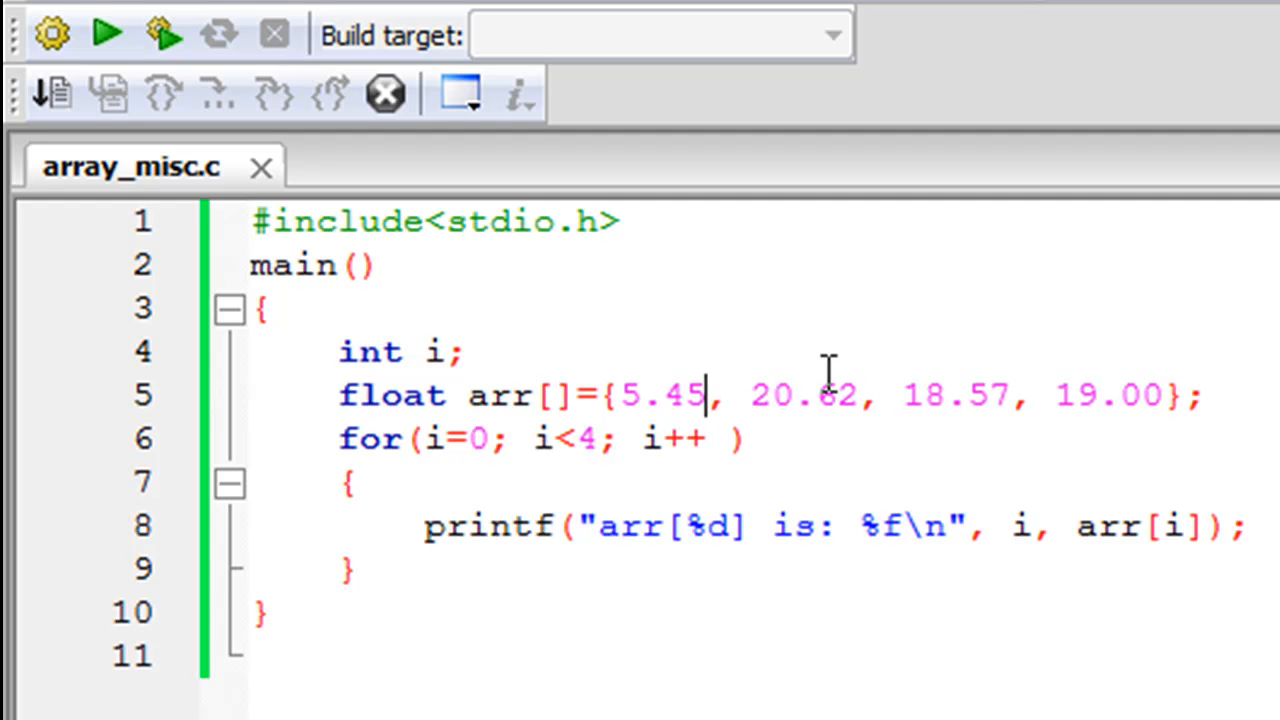
pyautogui.moveTo(728, 405)
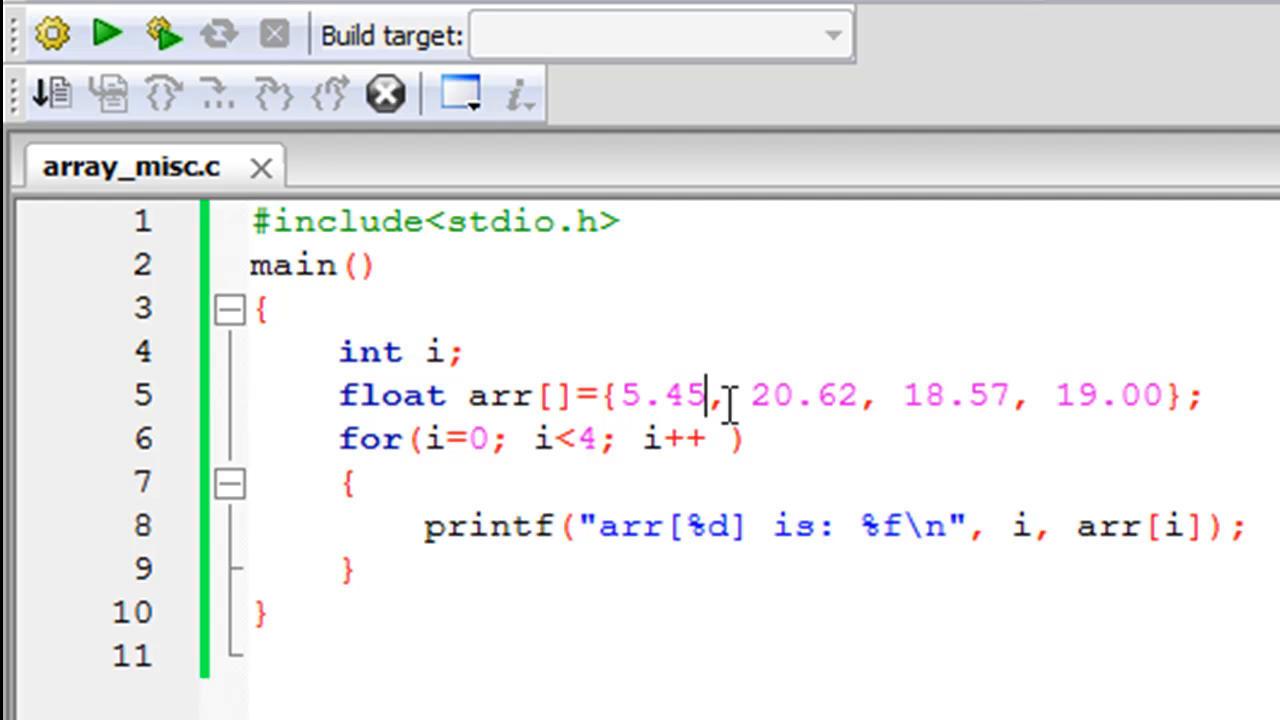
pyautogui.moveTo(818, 428)
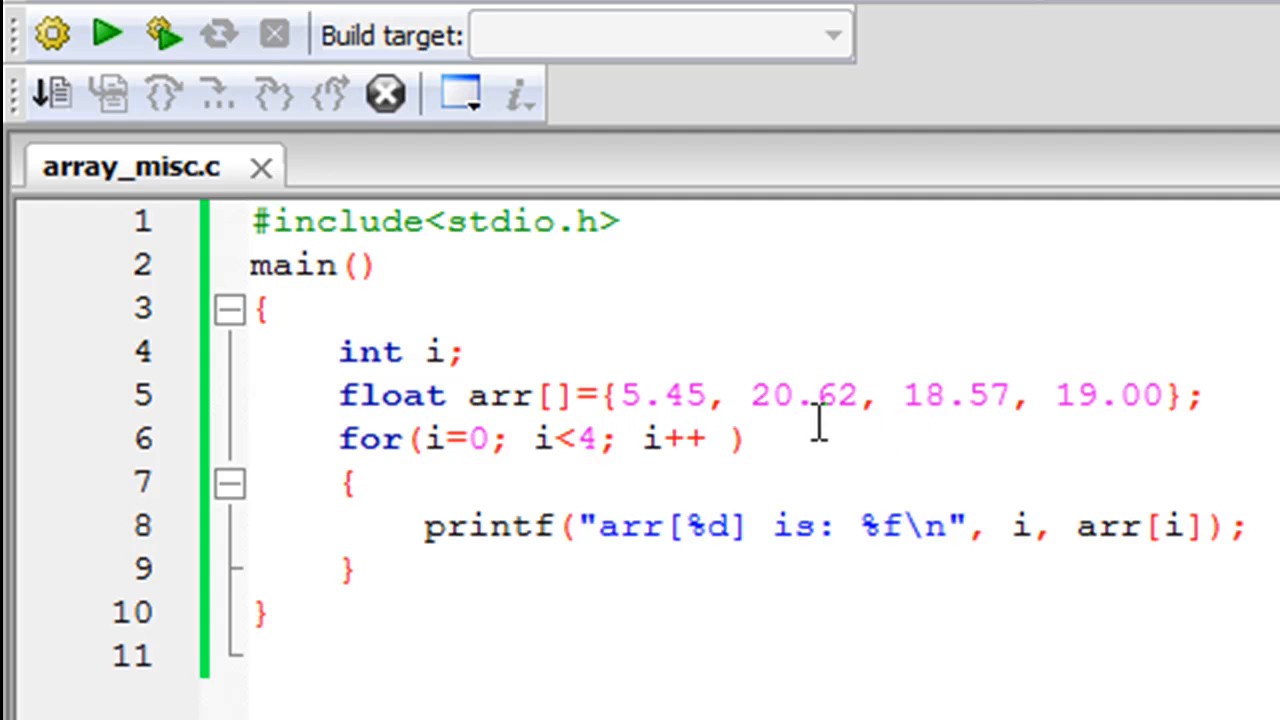
pyautogui.moveTo(1065, 415)
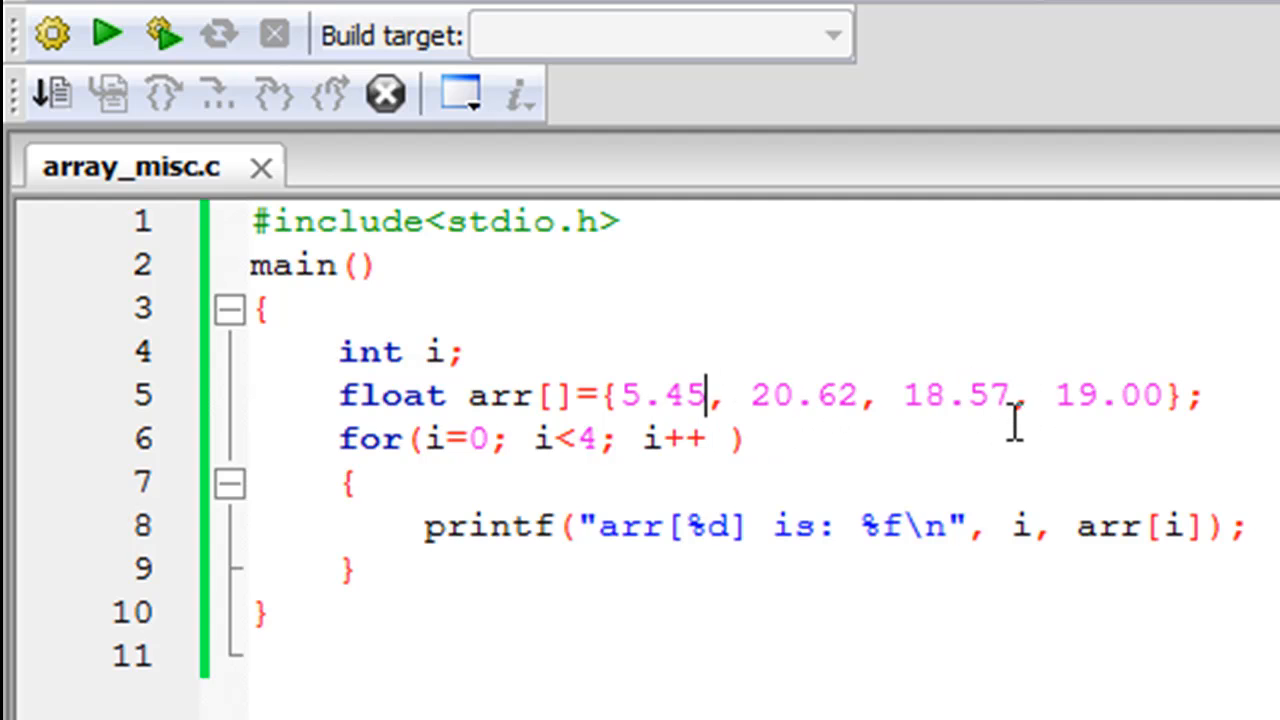
pyautogui.moveTo(1020, 395)
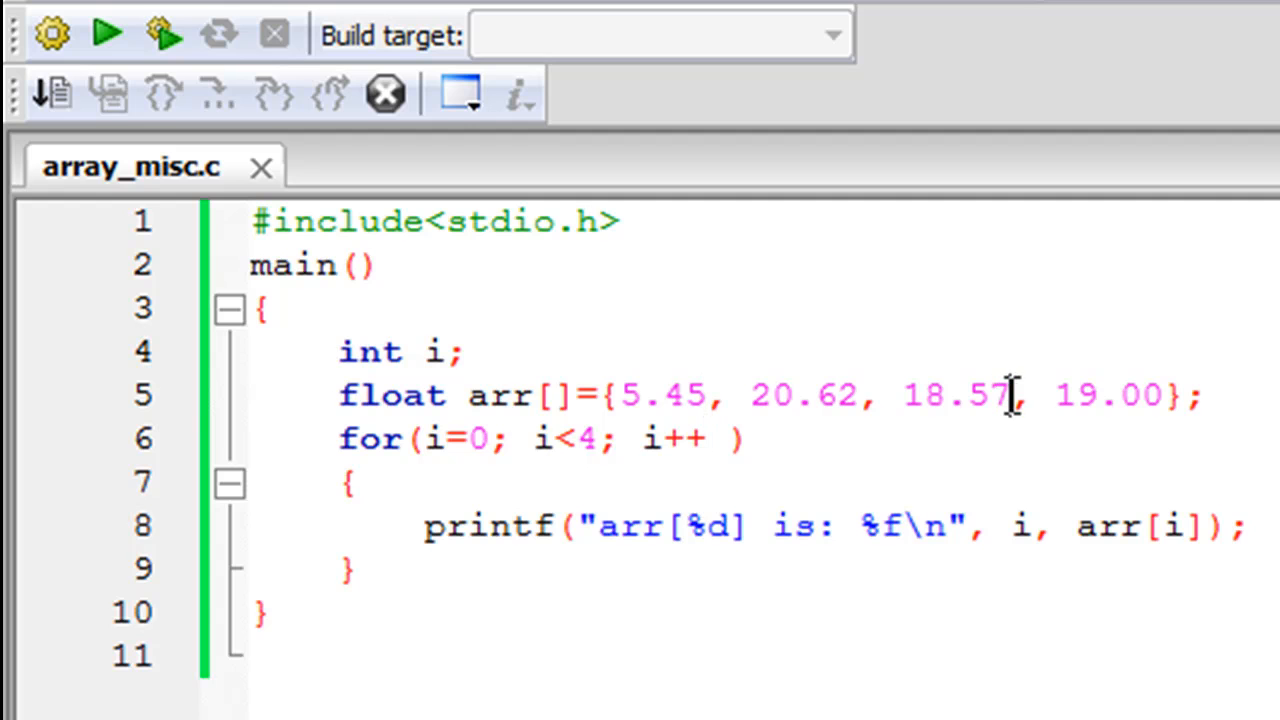
# Change the third float array value on line 5 to 18.57 and start a new line 6
pyautogui.press('Backspace')
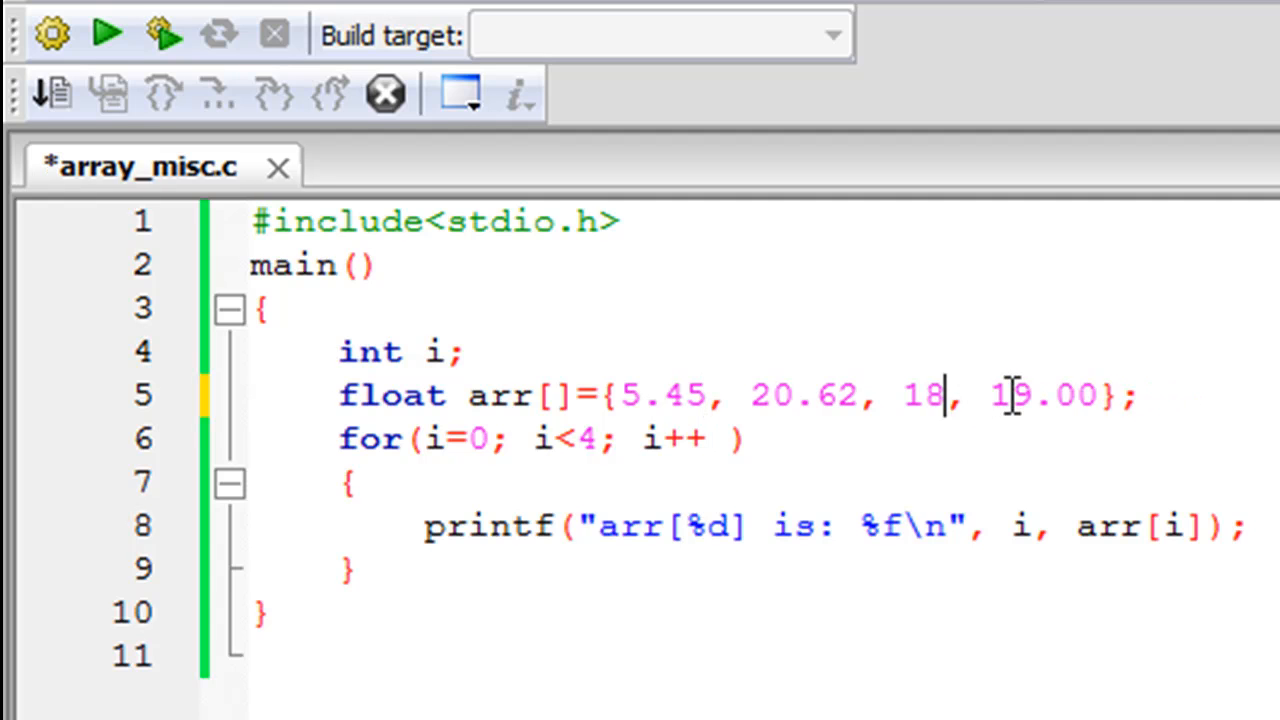
pyautogui.write('5.45')
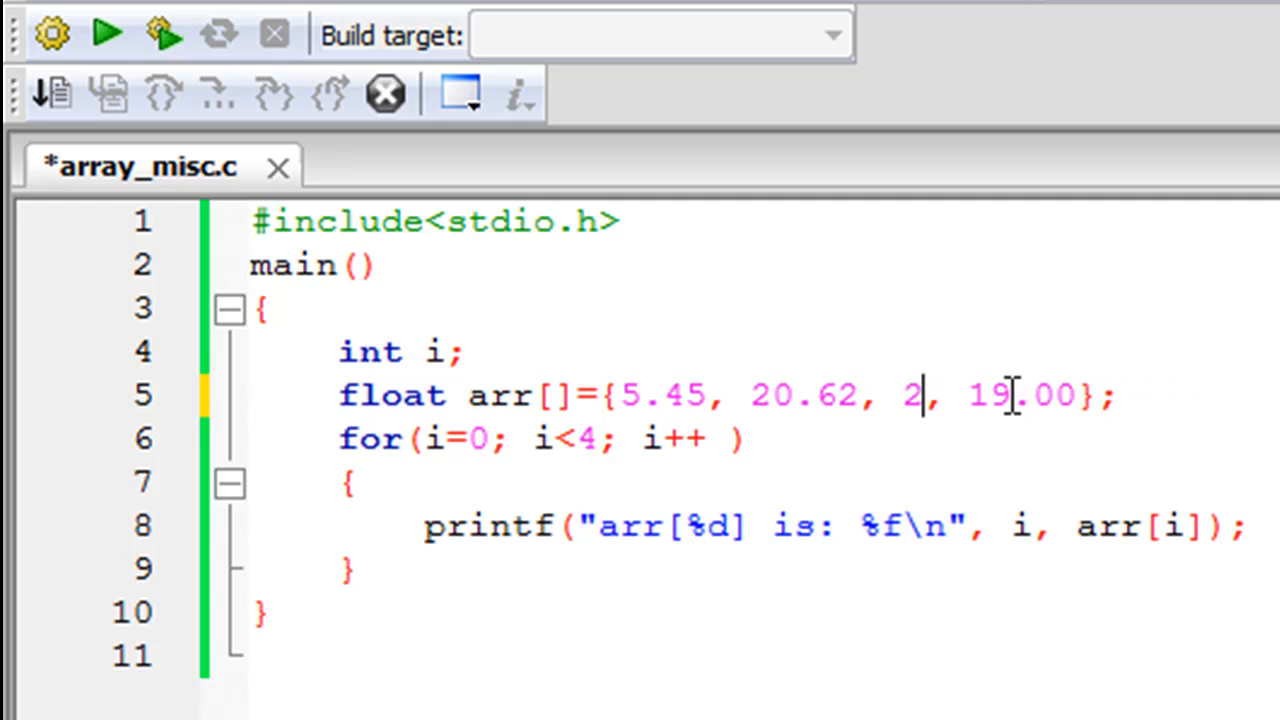
pyautogui.press('Backspace')
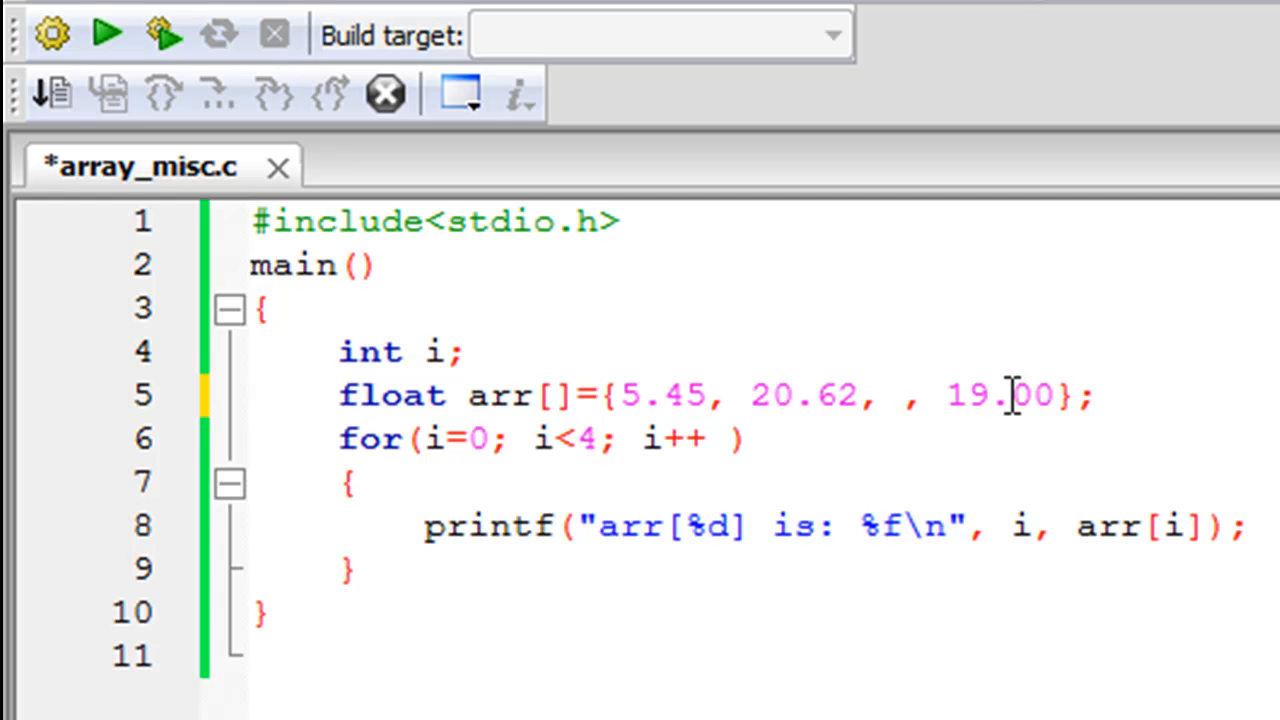
pyautogui.click(898, 395)
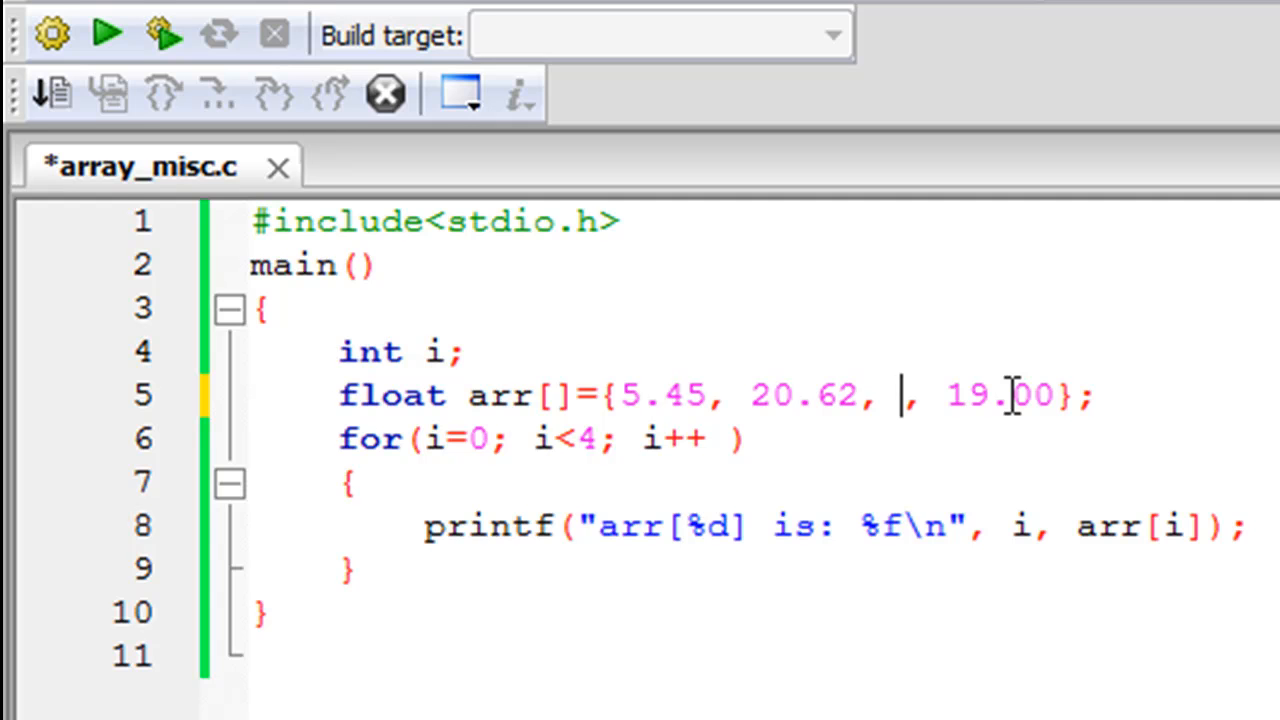
pyautogui.write('18.57')
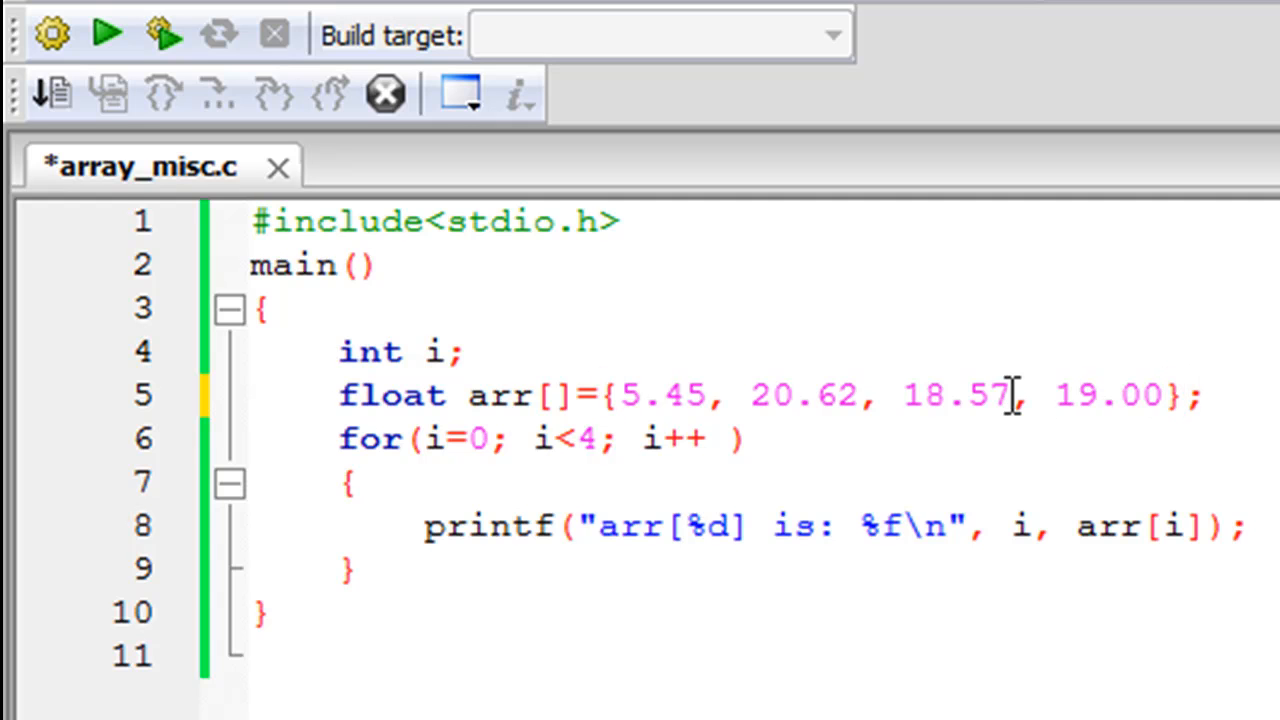
pyautogui.write('a')
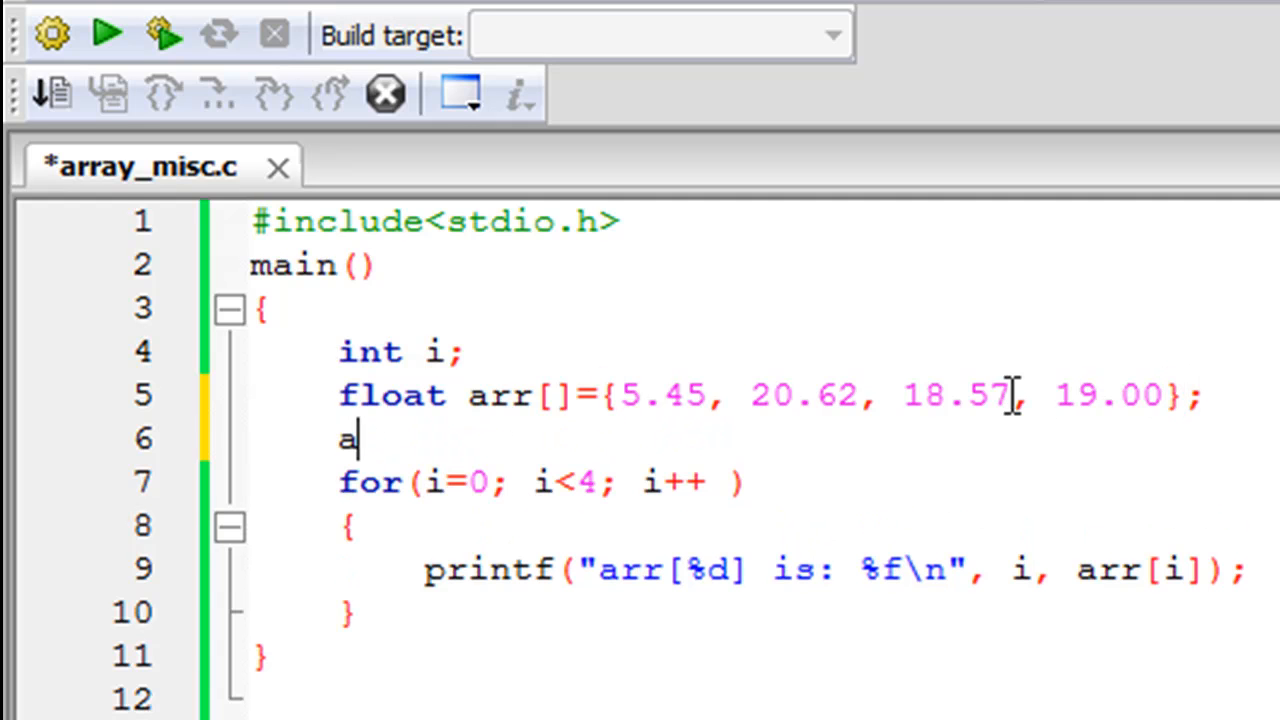
# Write the assignment arr[2]=25.45; on line 6 and save array_misc.c
pyautogui.write('rr')
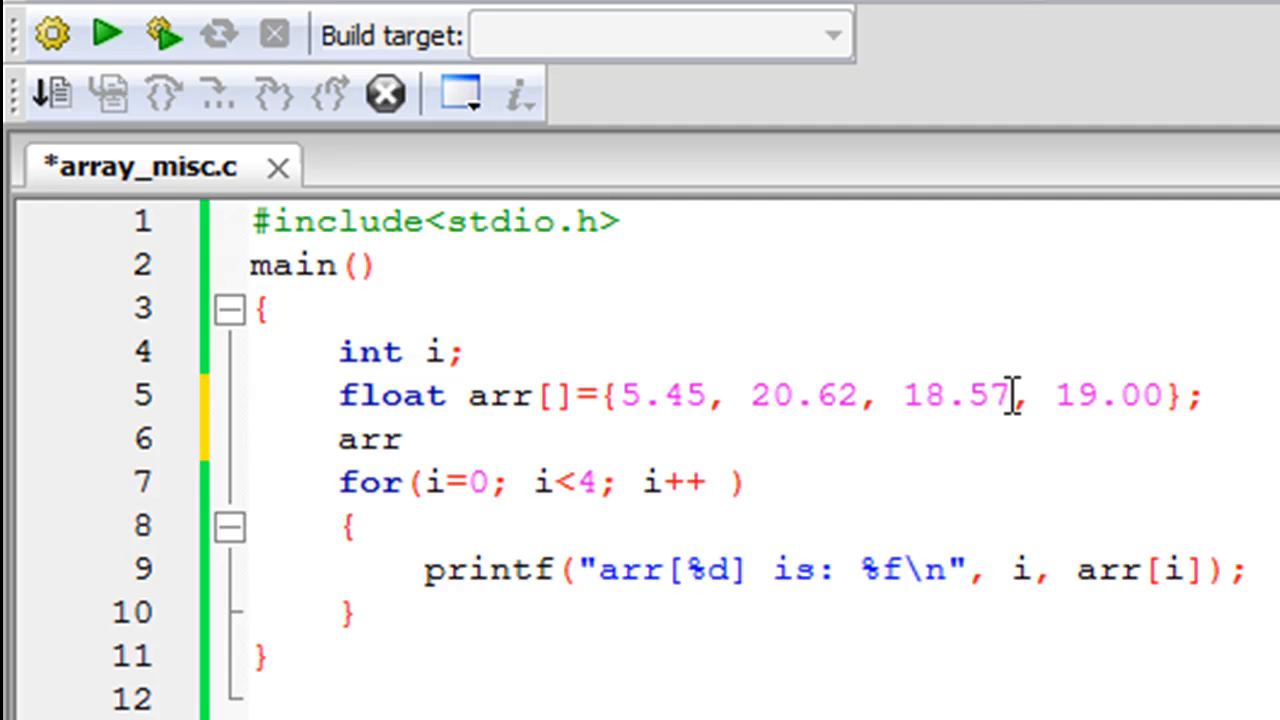
pyautogui.write('[]')
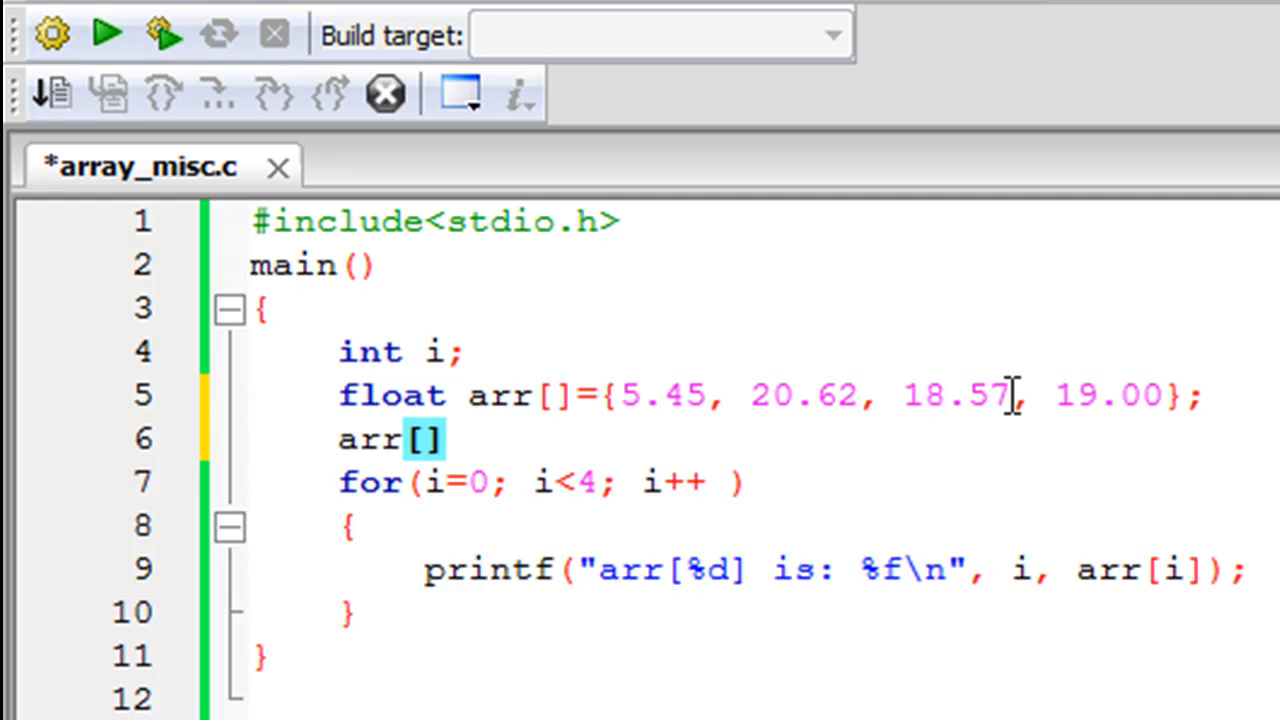
pyautogui.write('2')
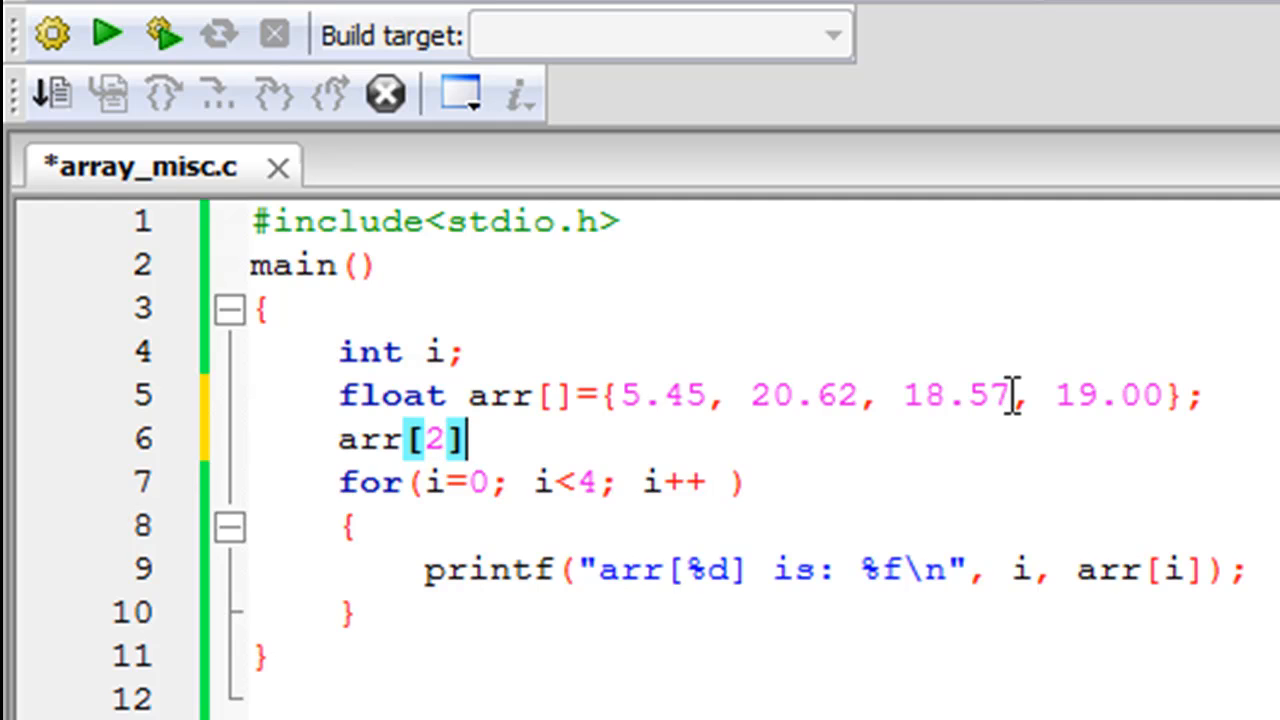
pyautogui.write('=')
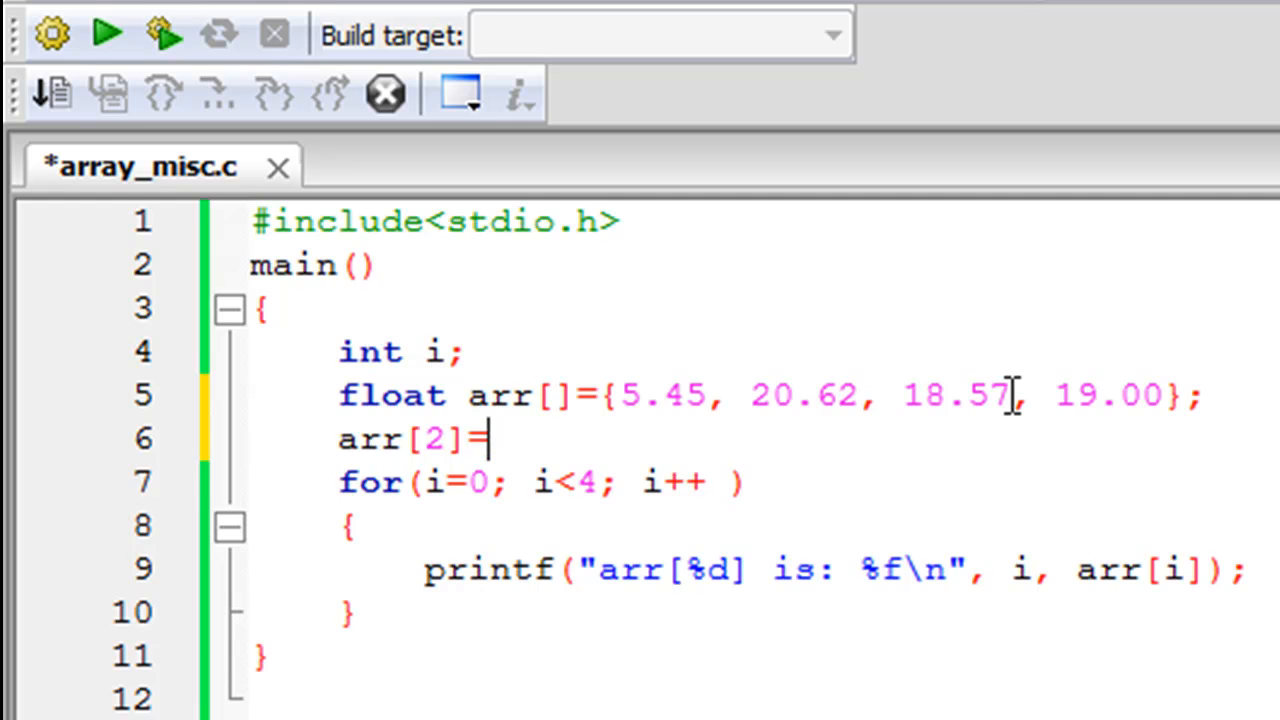
pyautogui.write('254')
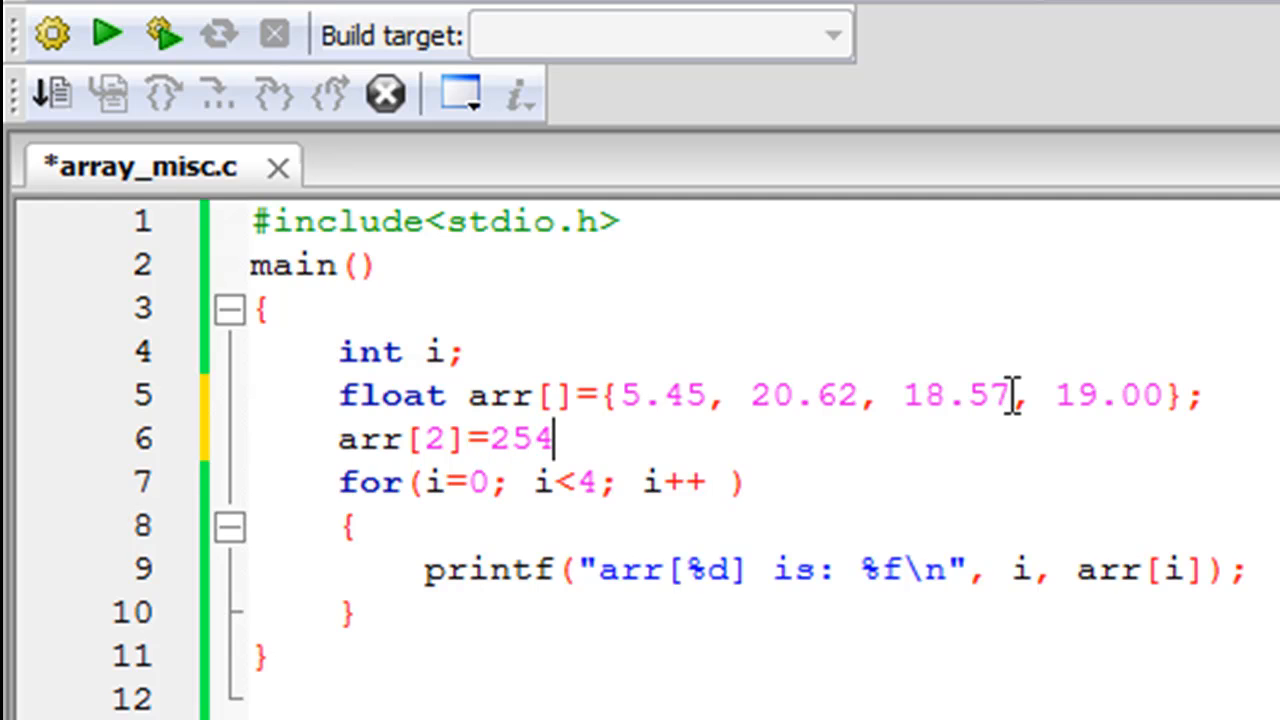
pyautogui.write('.45;')
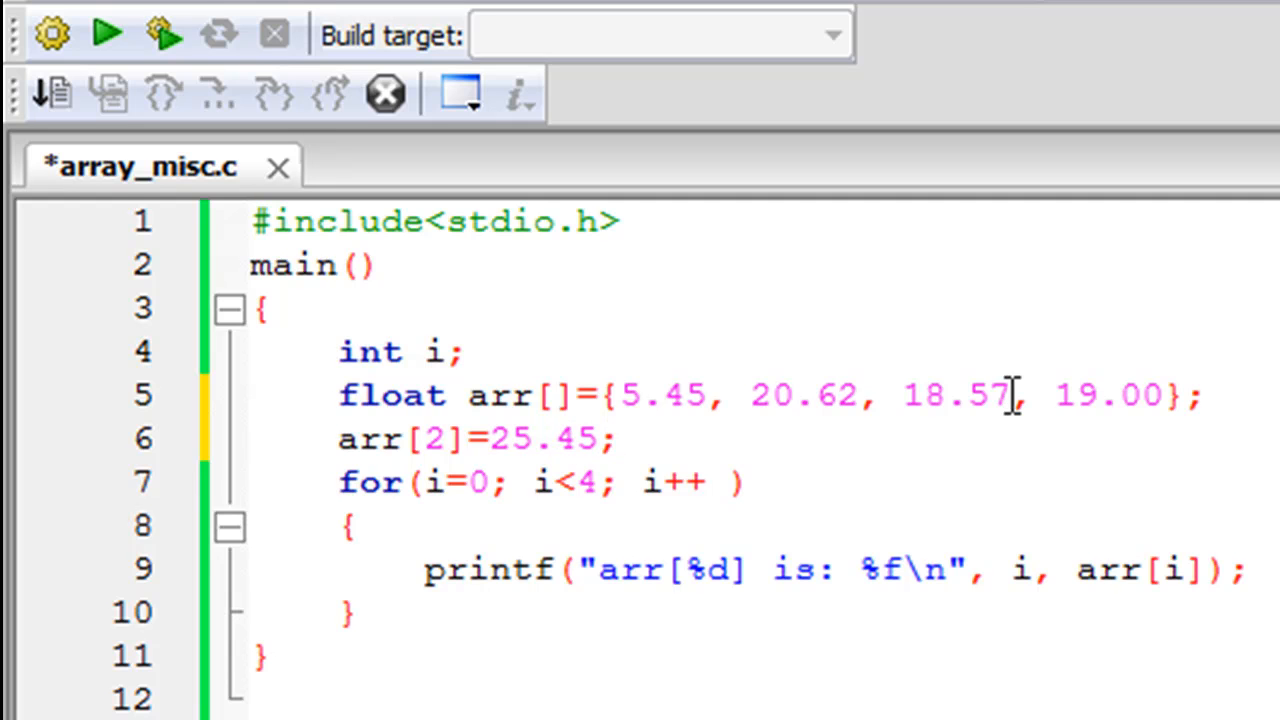
pyautogui.press('ctrl+s')
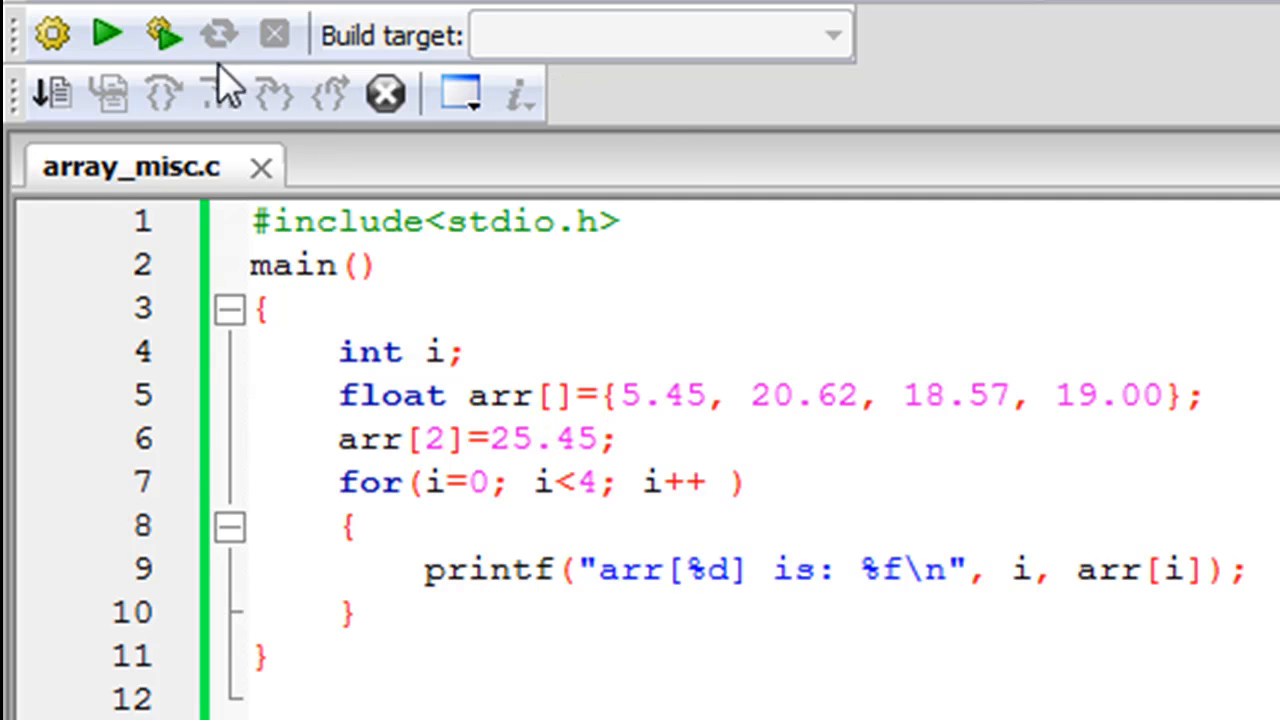
pyautogui.click(107, 33)
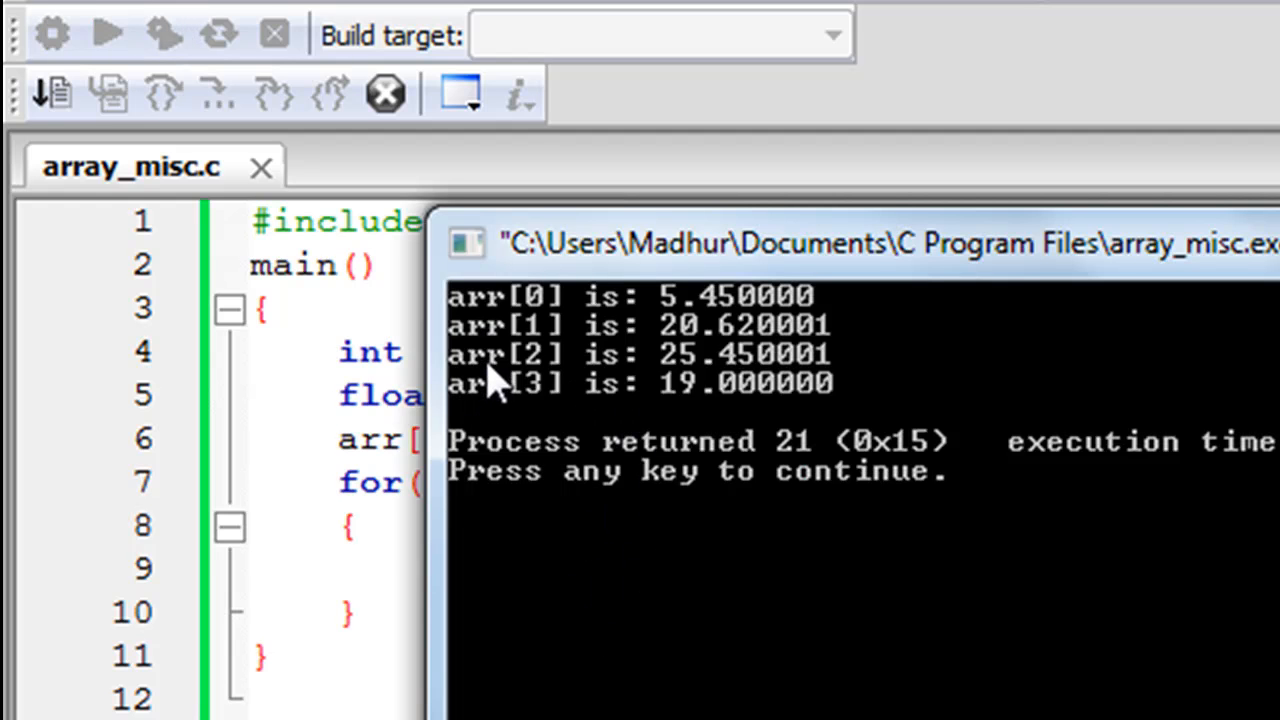
pyautogui.moveTo(685, 385)
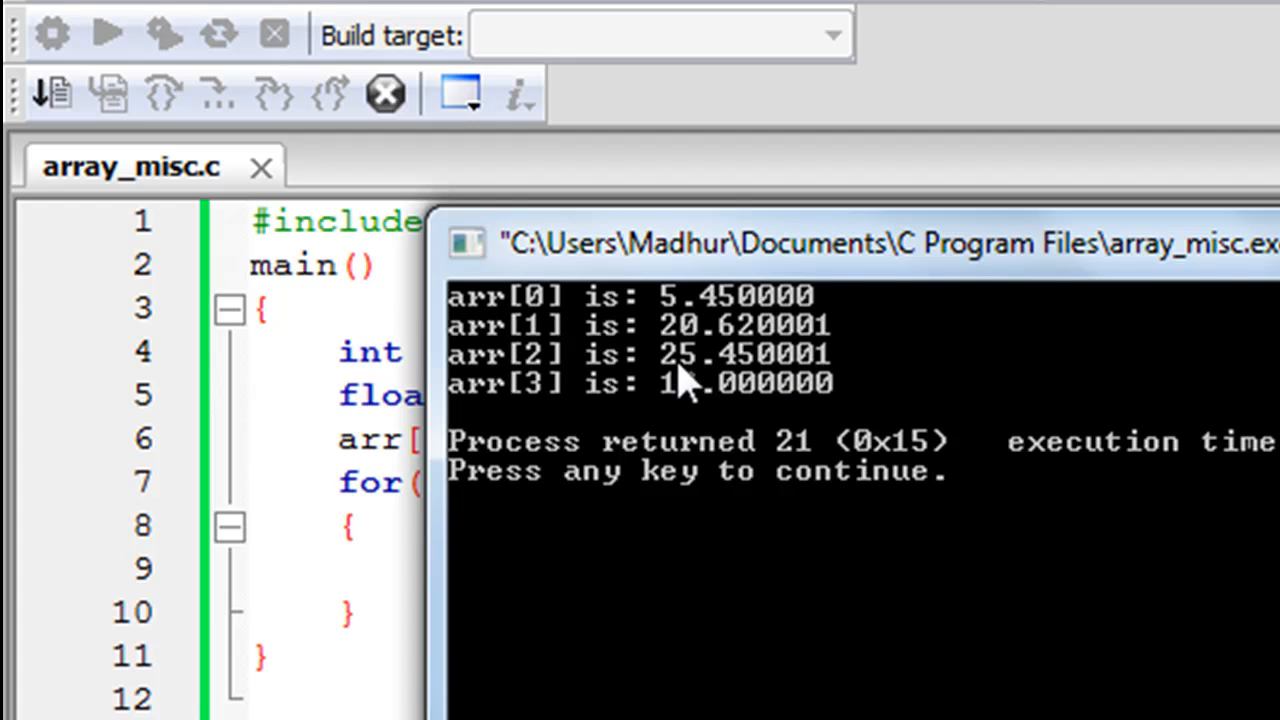
pyautogui.moveTo(750, 390)
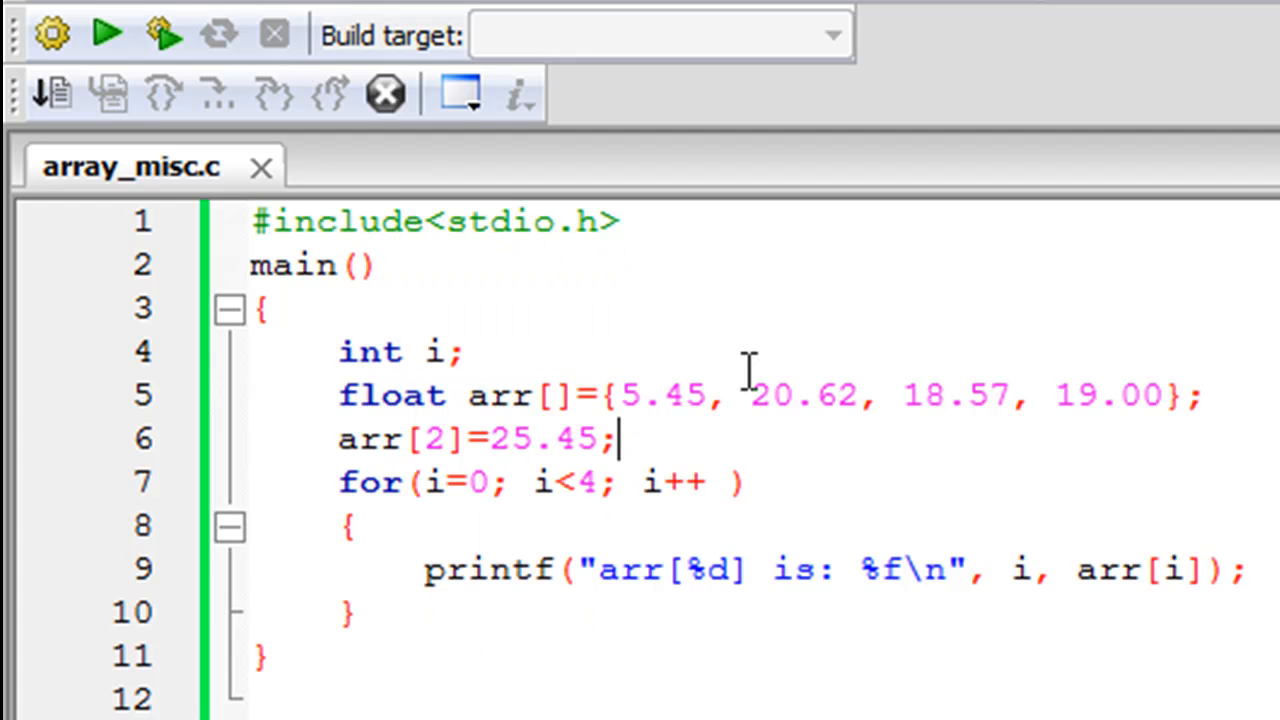
pyautogui.moveTo(685, 393)
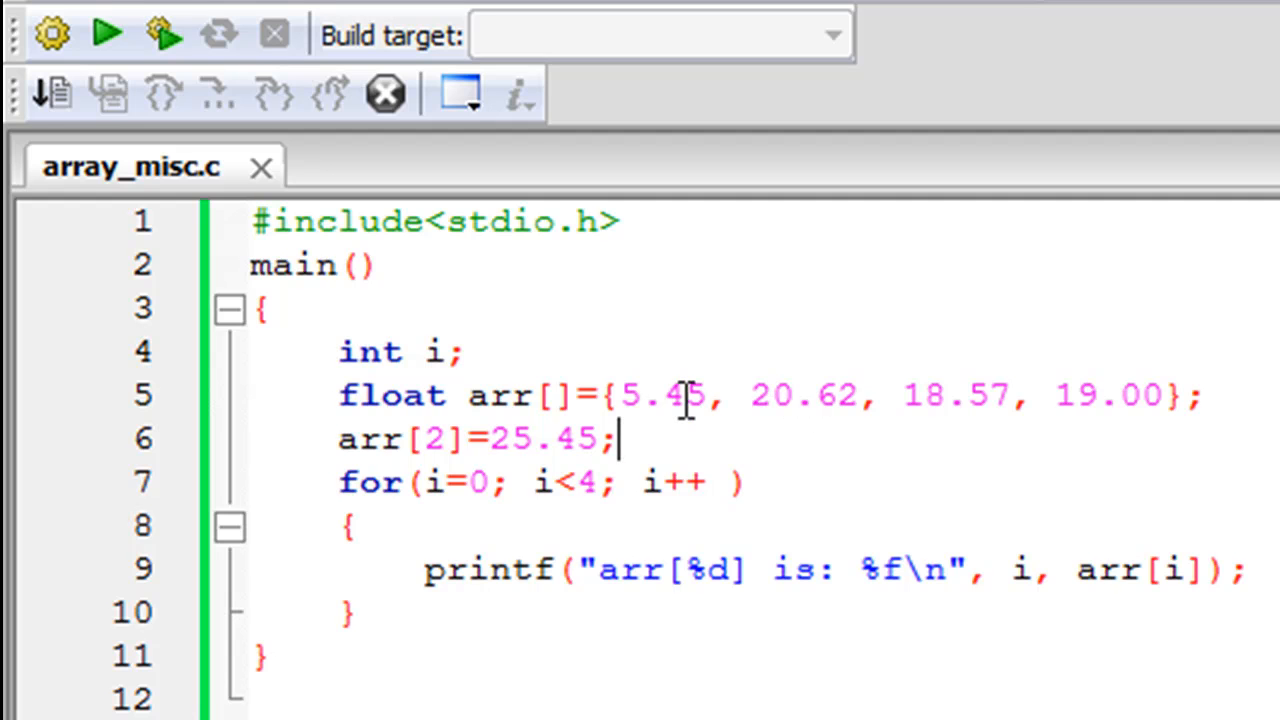
pyautogui.moveTo(872, 390)
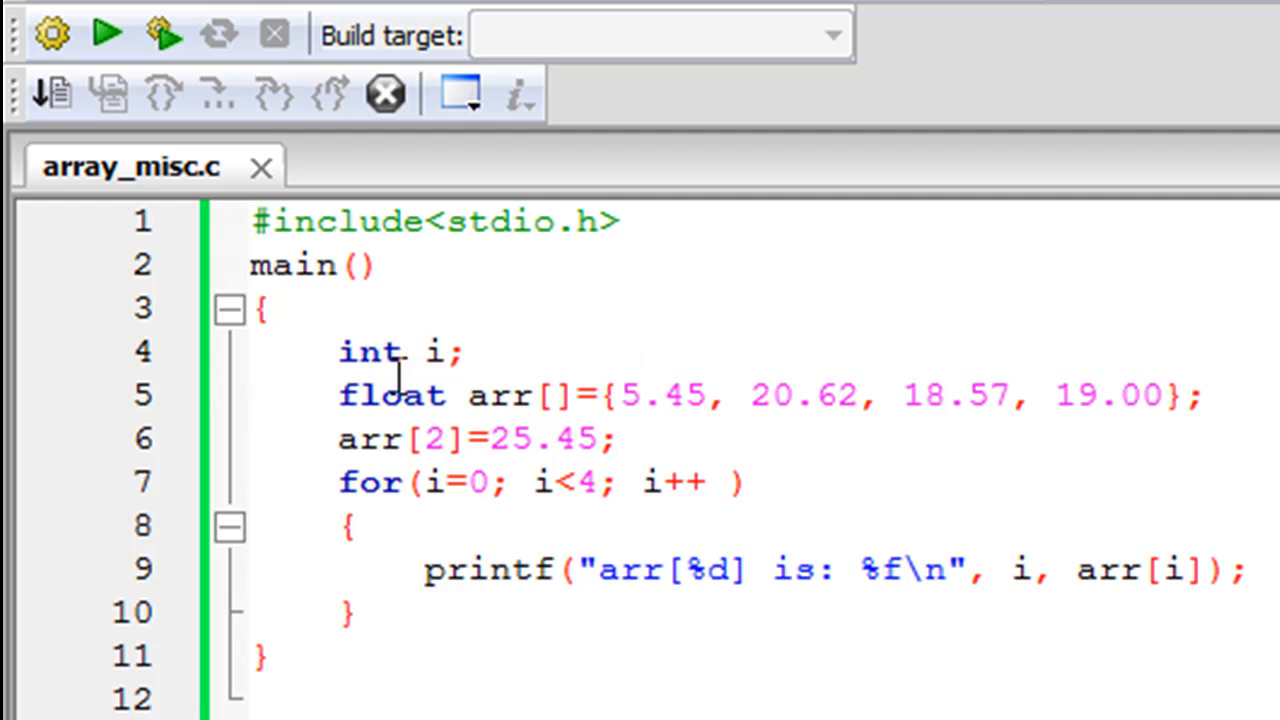
pyautogui.moveTo(828, 374)
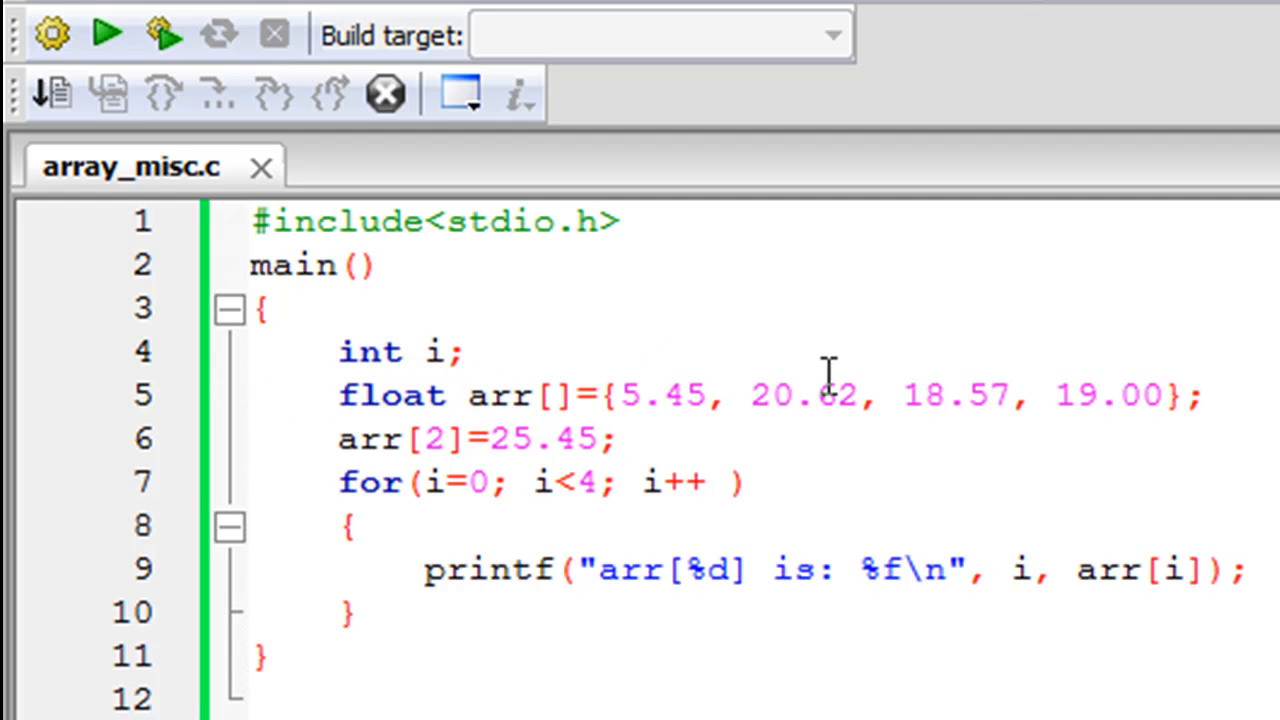
pyautogui.click(617, 439)
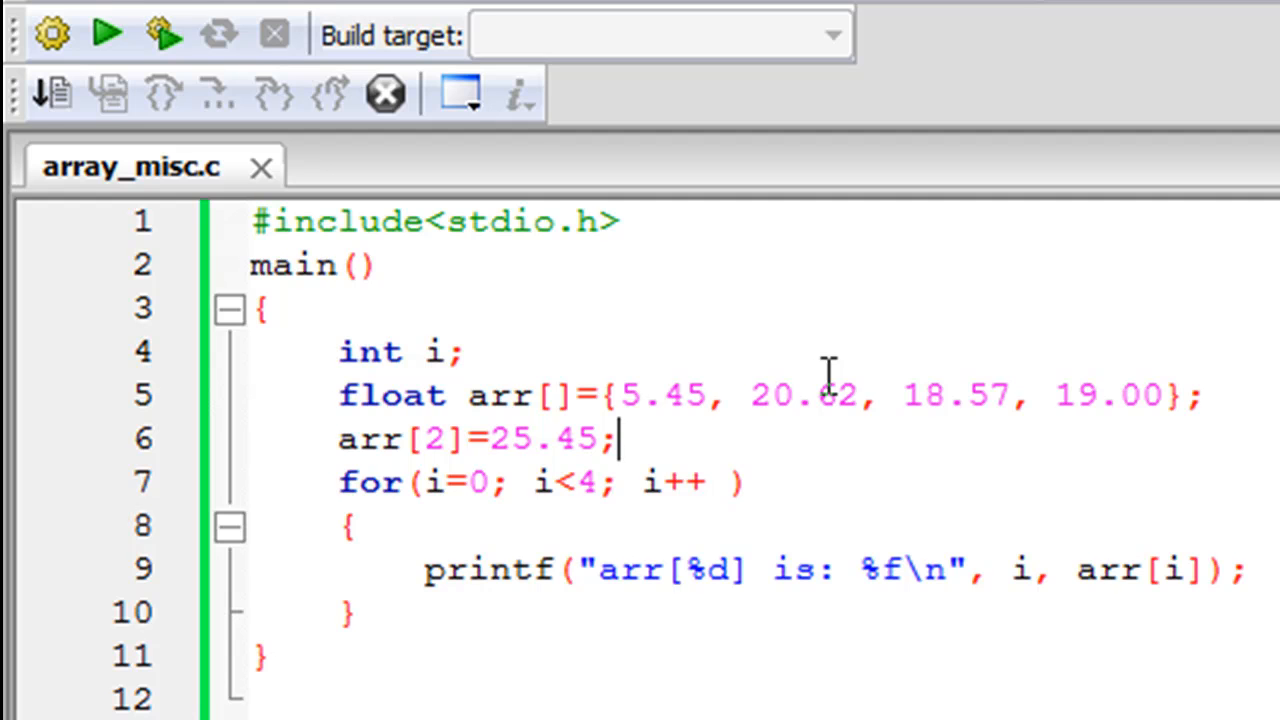
pyautogui.moveTo(610, 420)
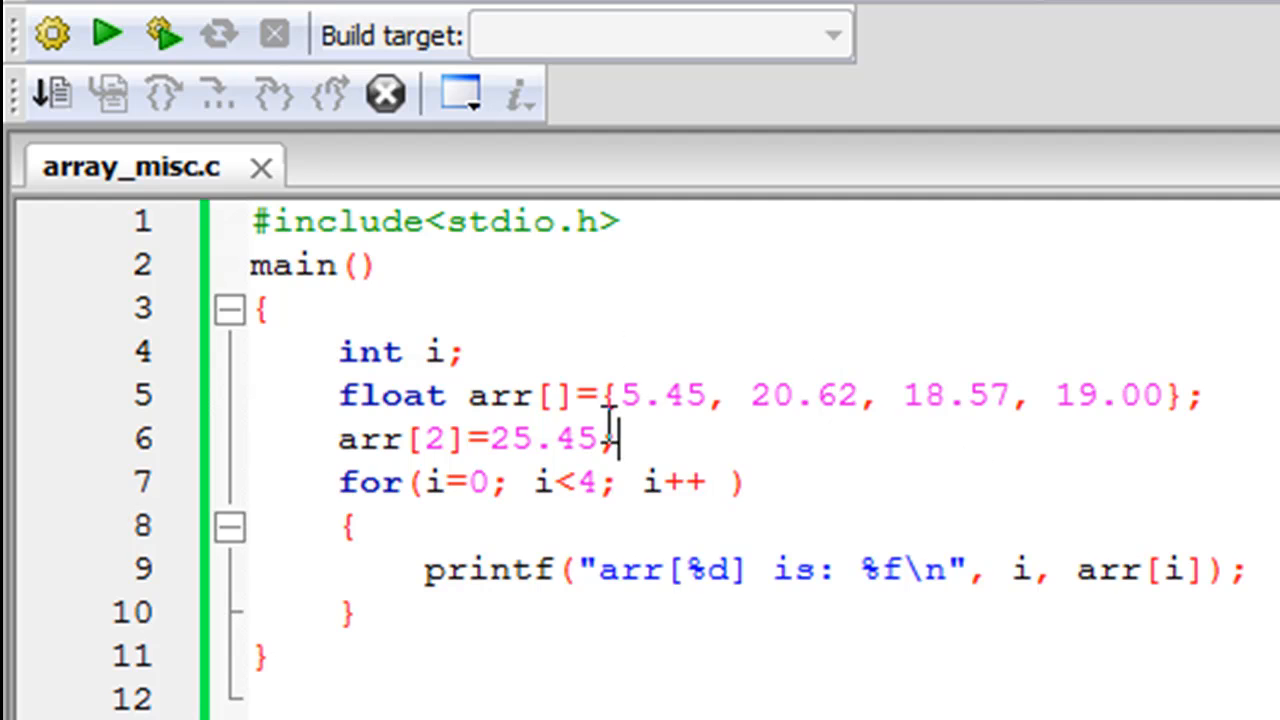
pyautogui.moveTo(620, 438); pyautogui.dragTo(620, 482)
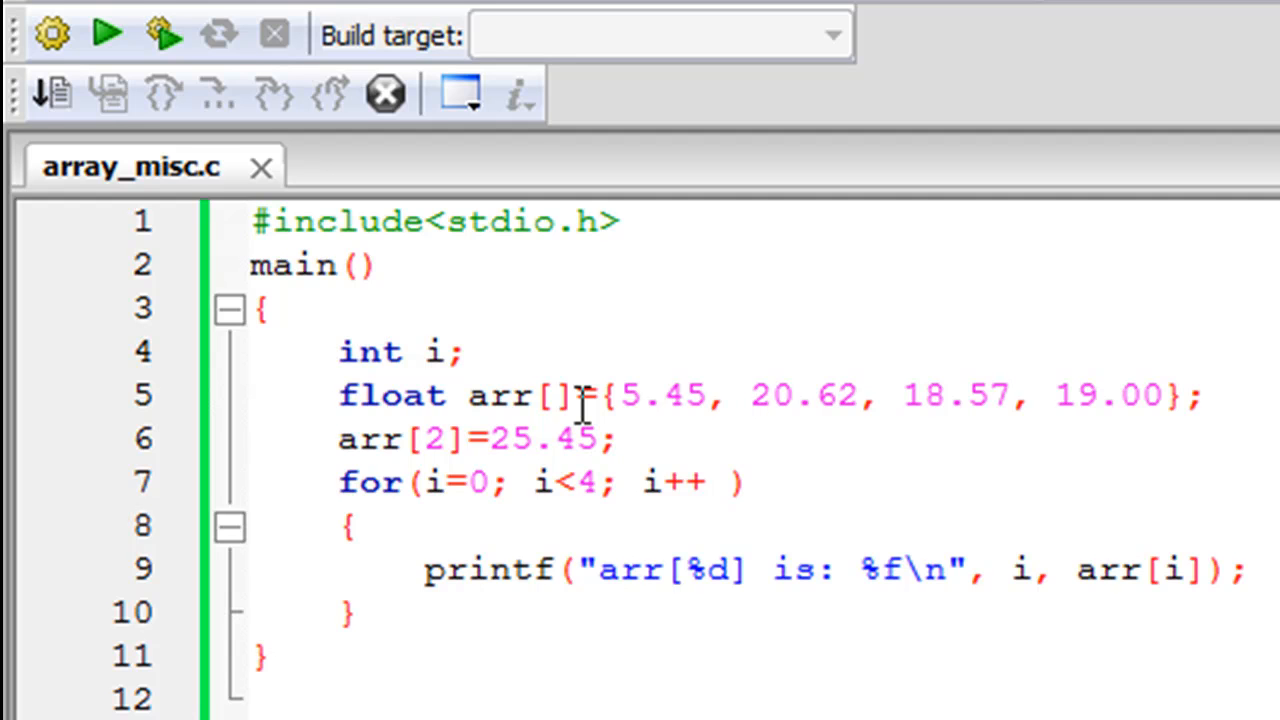
pyautogui.click(748, 395)
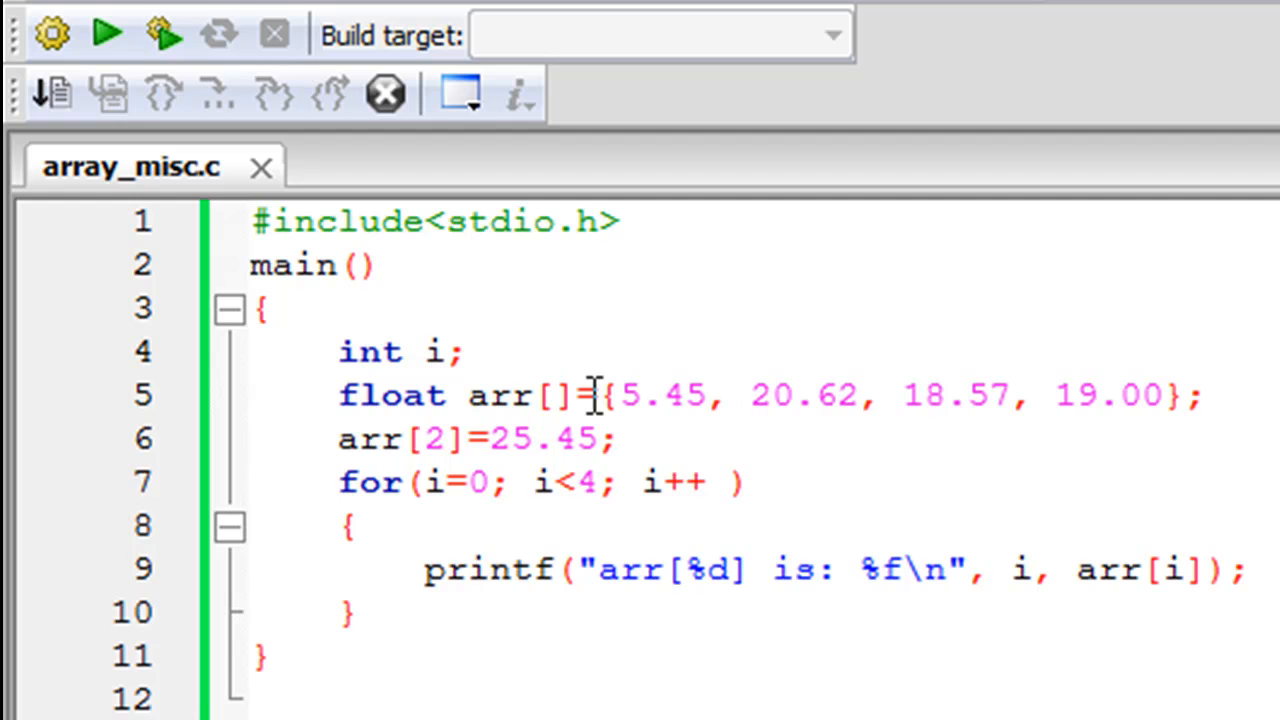
pyautogui.click(748, 394)
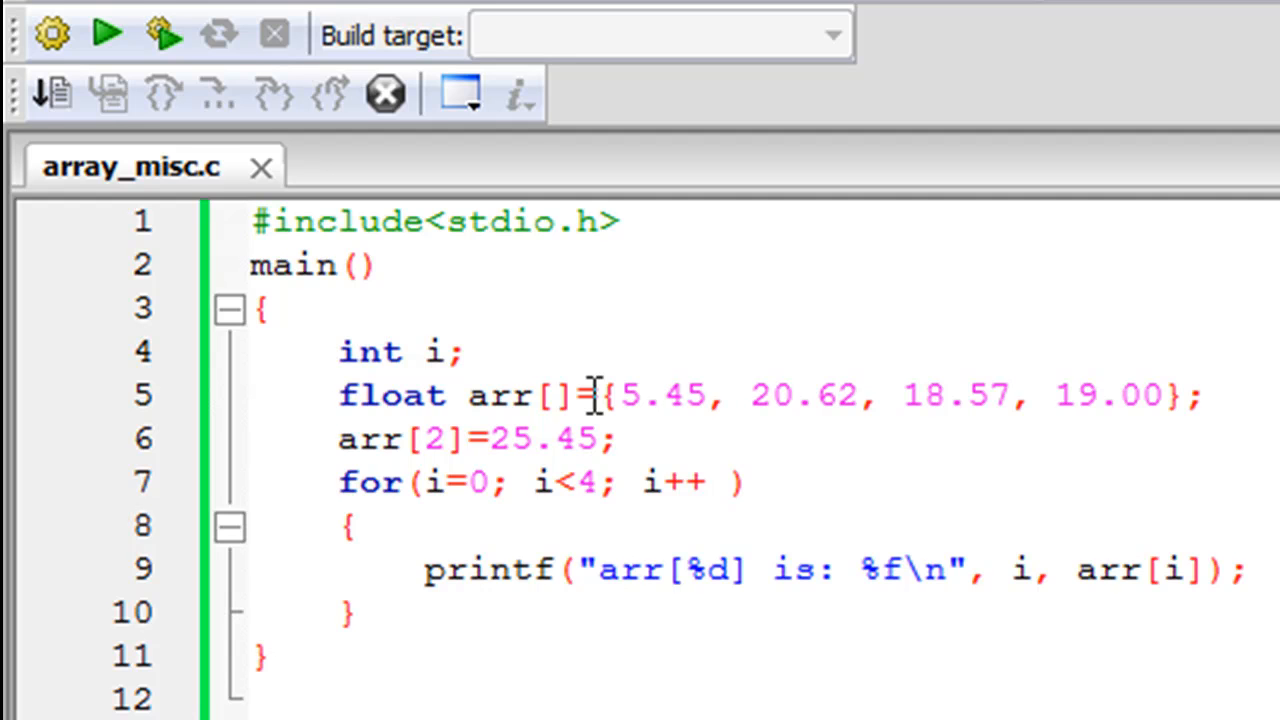
pyautogui.moveTo(680, 442)
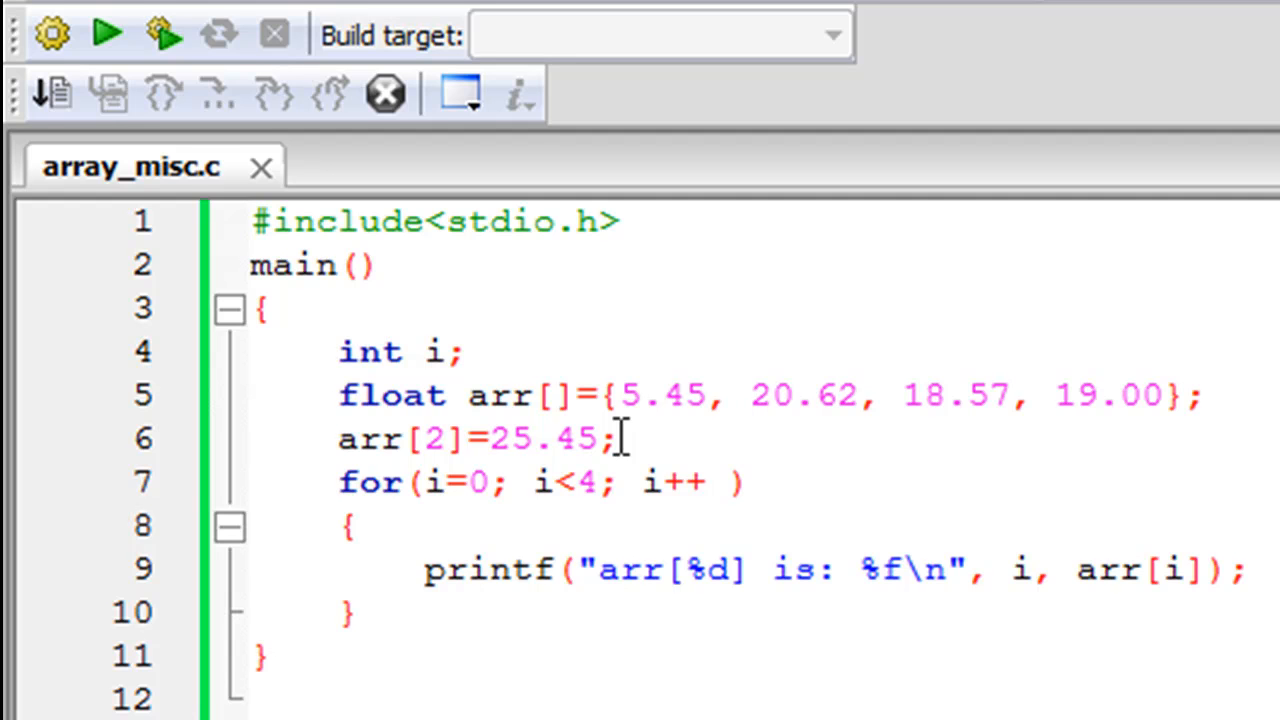
pyautogui.click(748, 395)
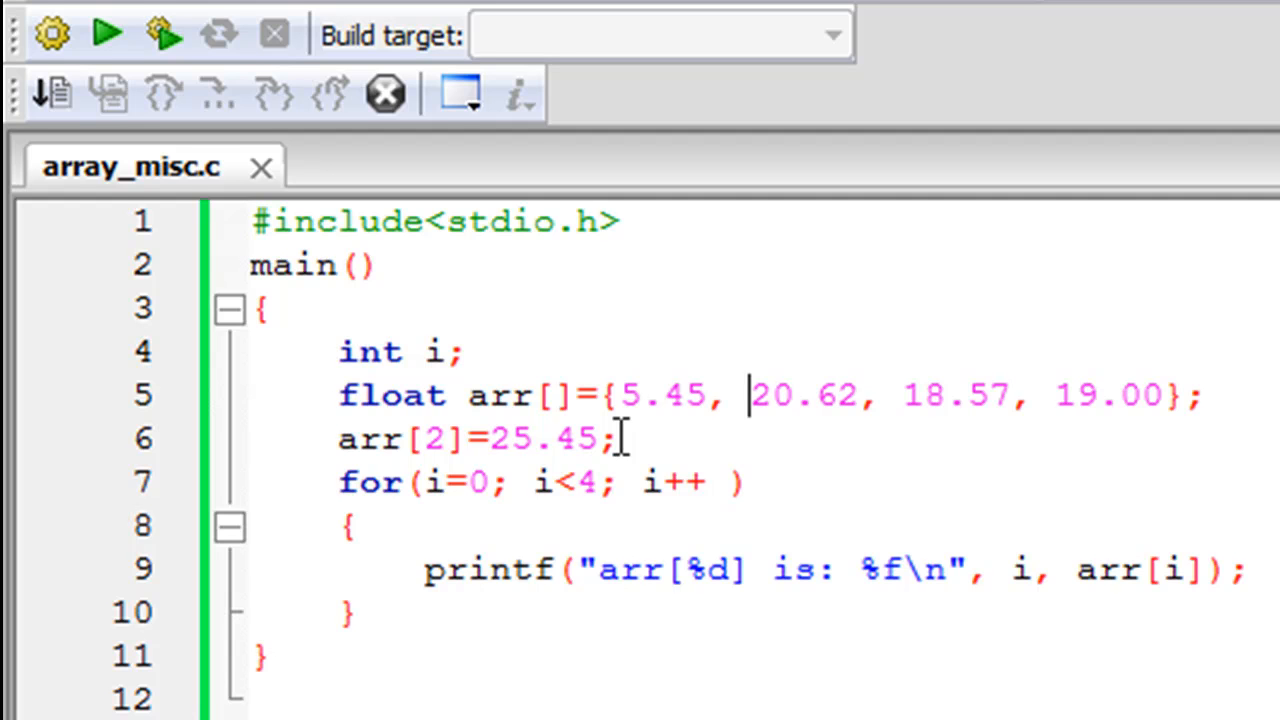